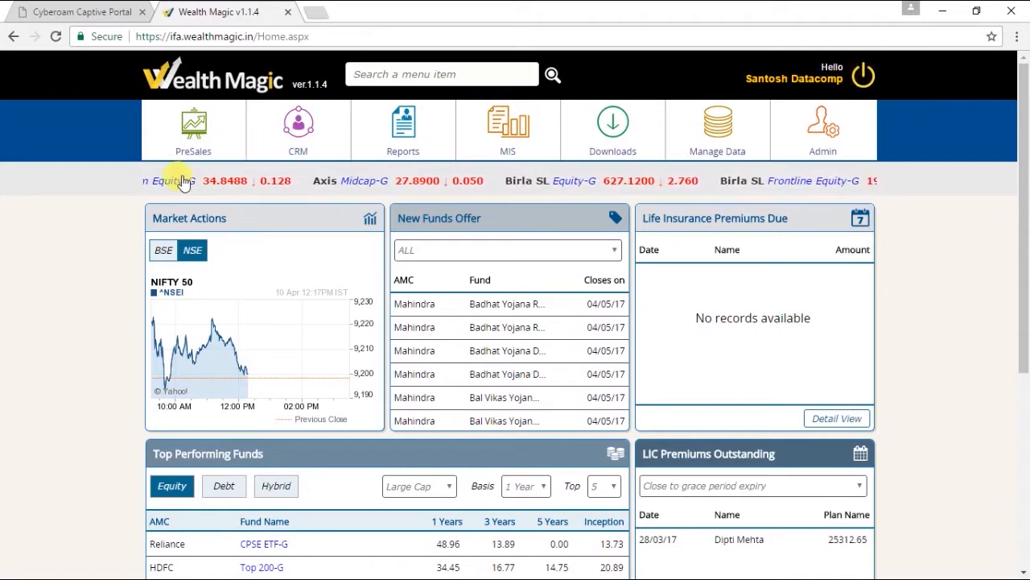
mouse_move(245, 164)
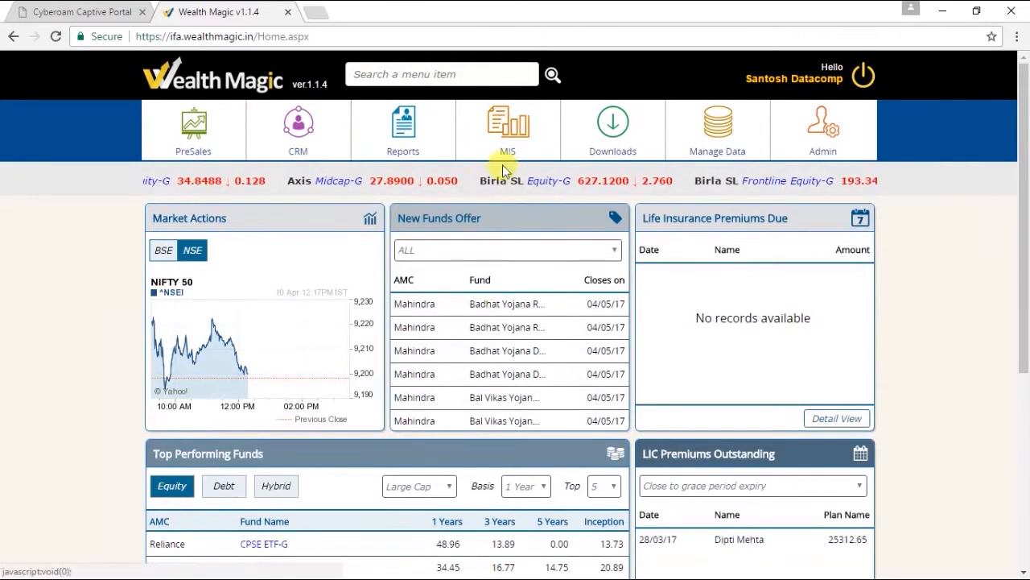
mouse_move(541, 289)
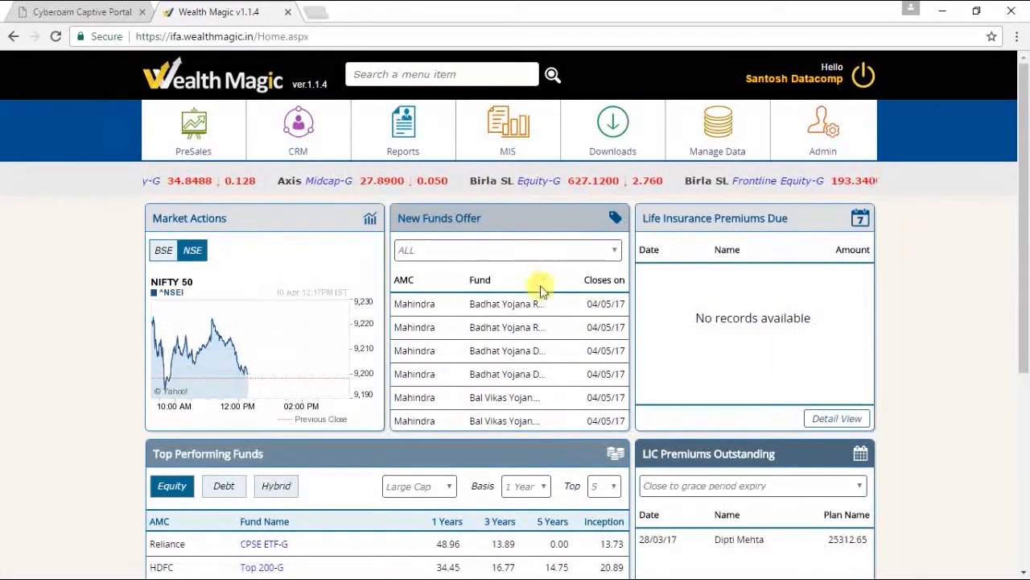
mouse_move(558, 486)
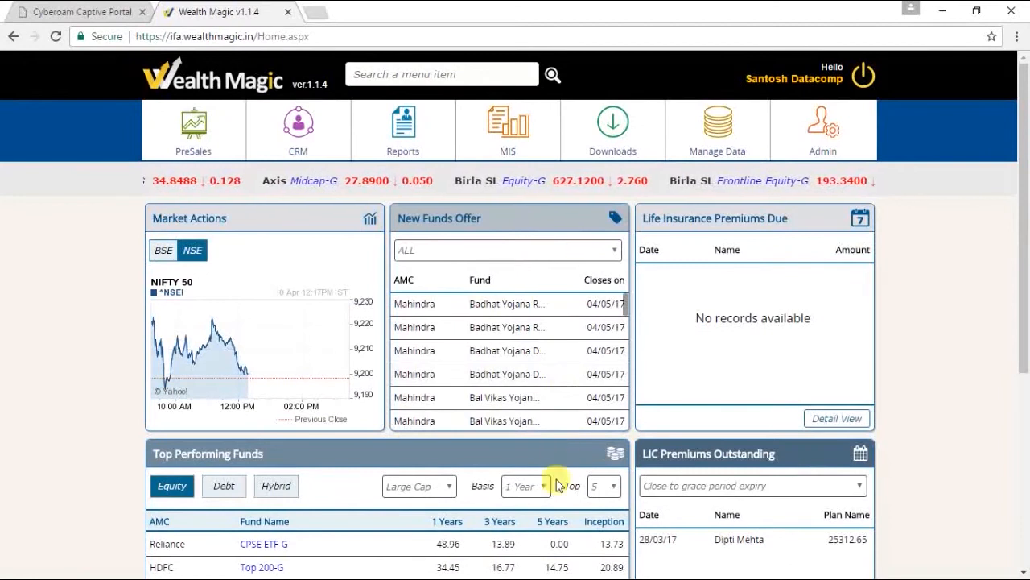
mouse_move(358, 538)
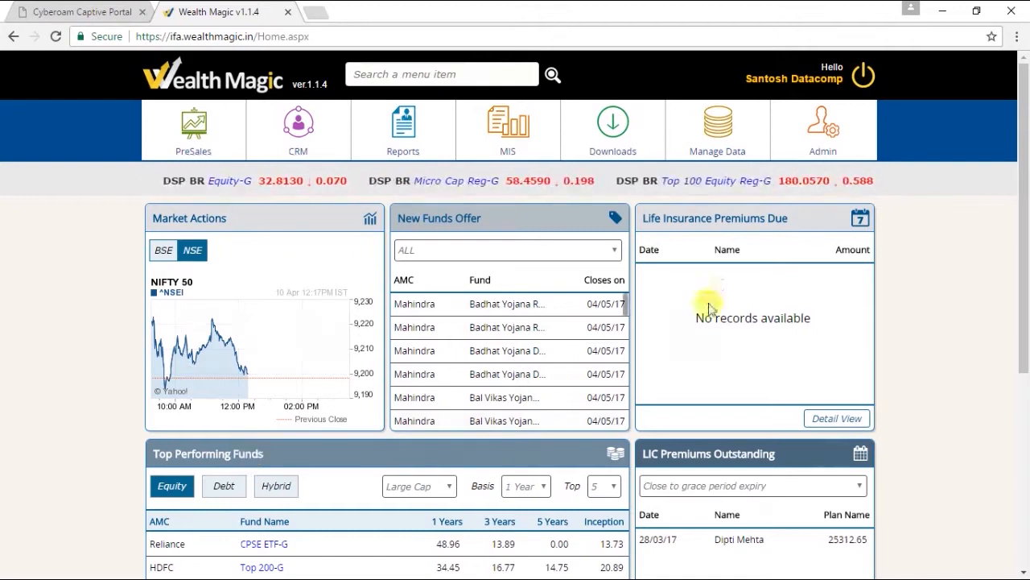
Reach the Home Page Designer via Admin settings and bring up the widget list for the first slot
left_click(823, 128)
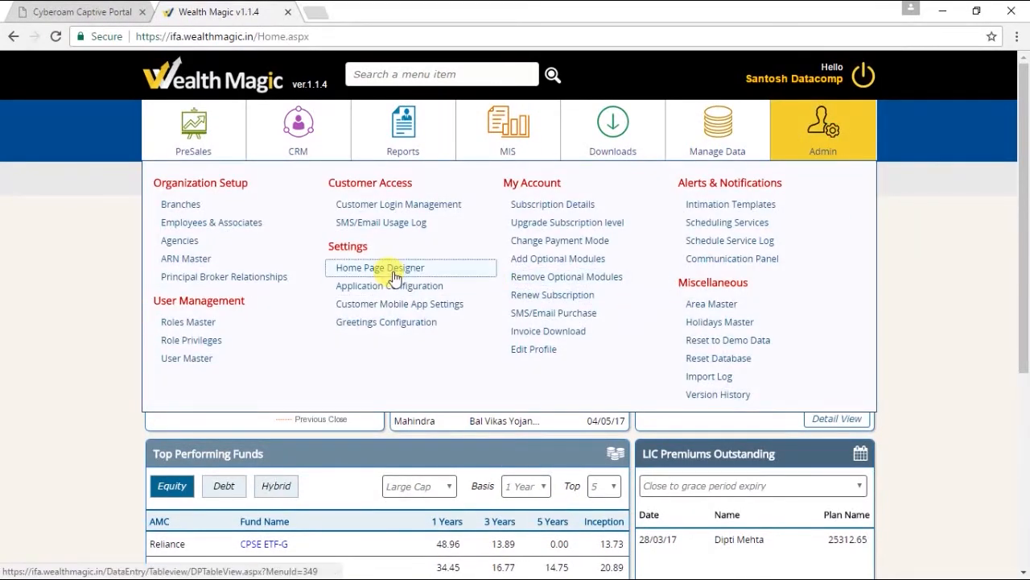
left_click(377, 268)
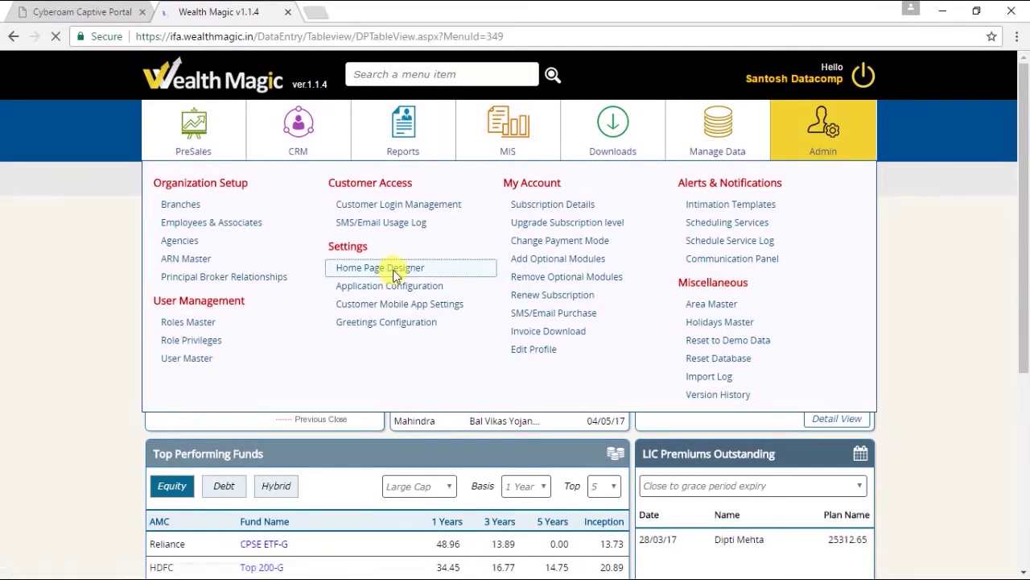
left_click(380, 267)
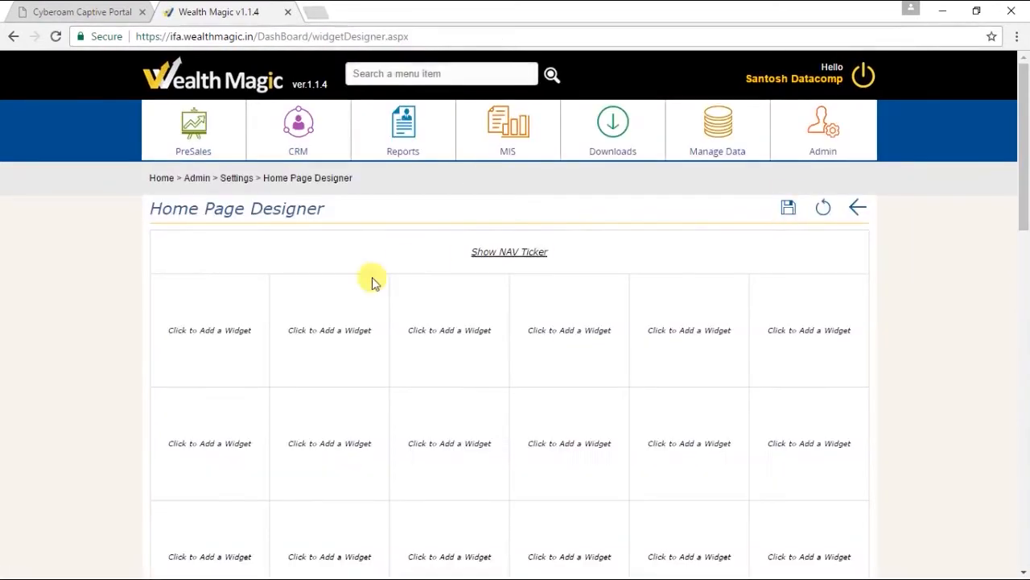
left_click(328, 331)
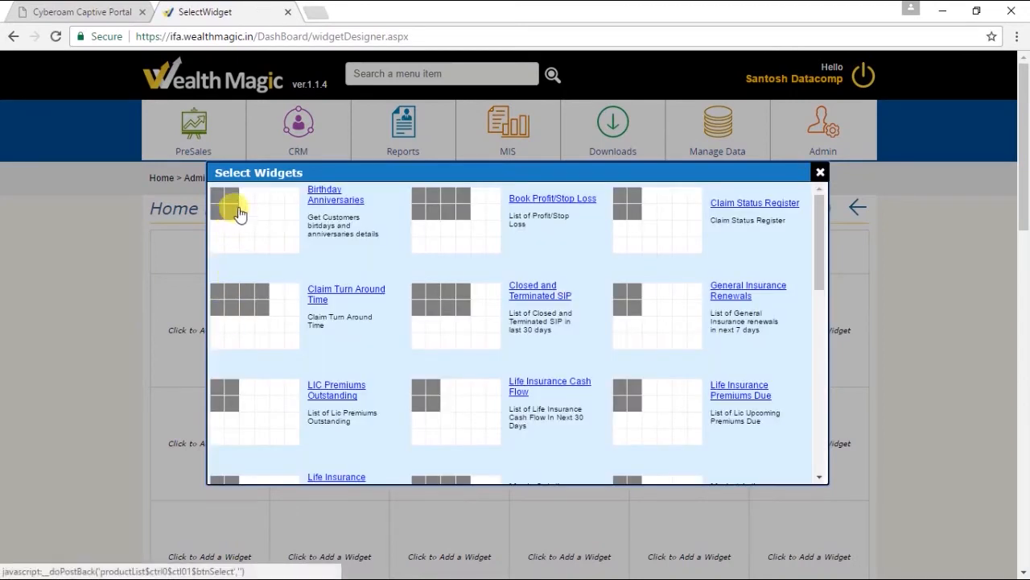
mouse_move(313, 211)
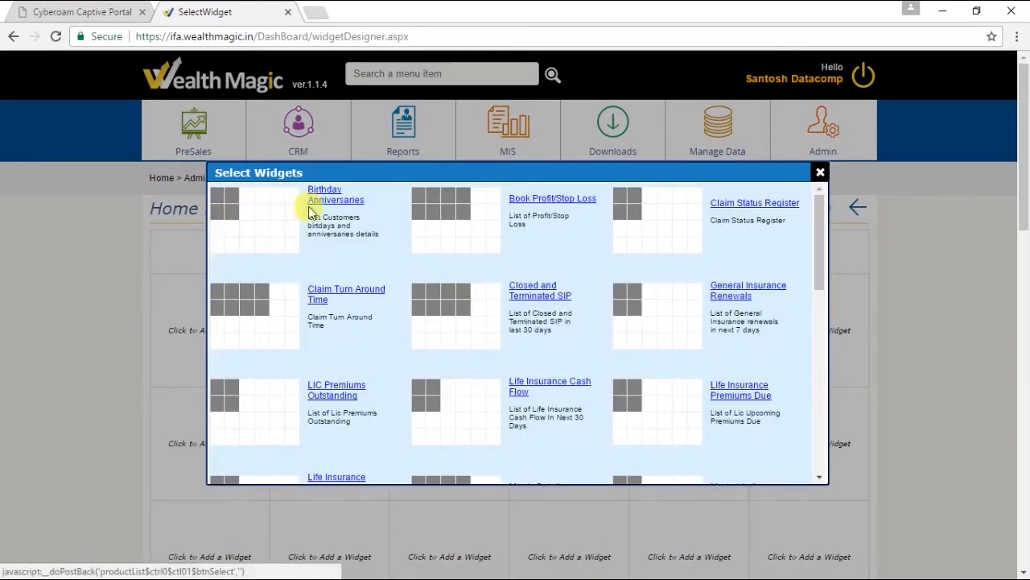
mouse_move(480, 232)
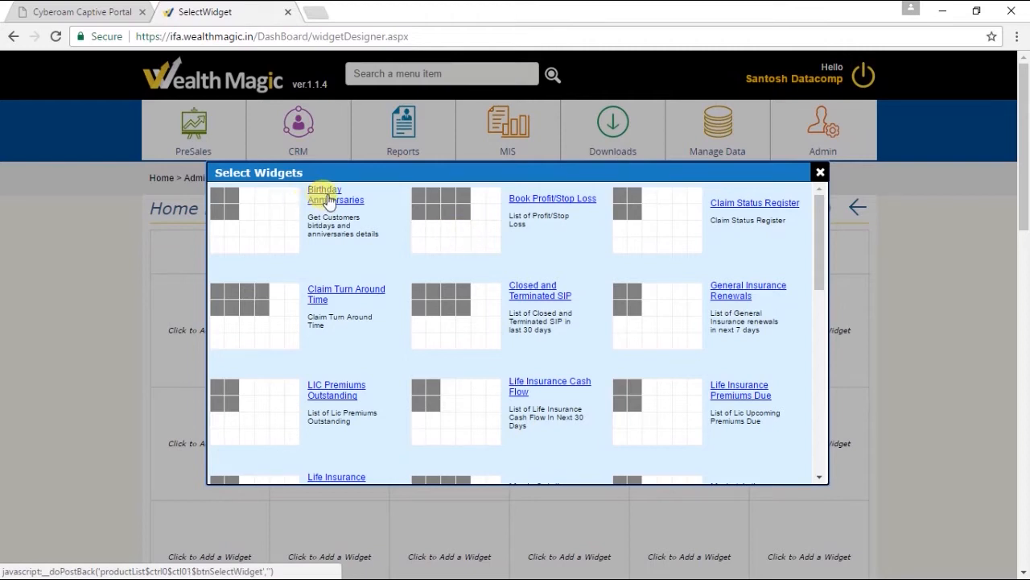
mouse_move(554, 208)
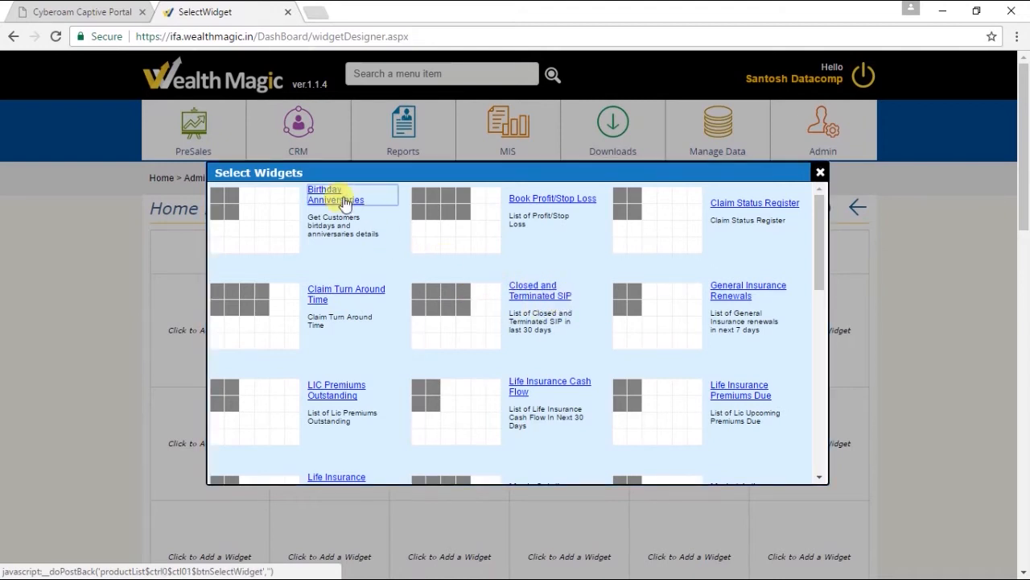
Add the Birthday Anniversaries greetings, Claim Status Register and Life Insurance Cash Flow widgets to the first row
left_click(335, 193)
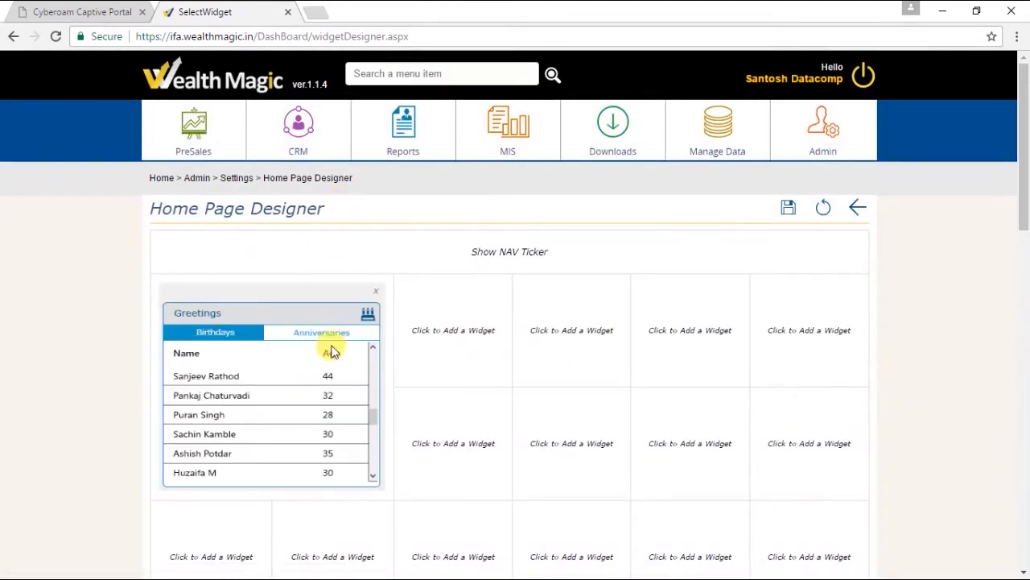
mouse_move(282, 464)
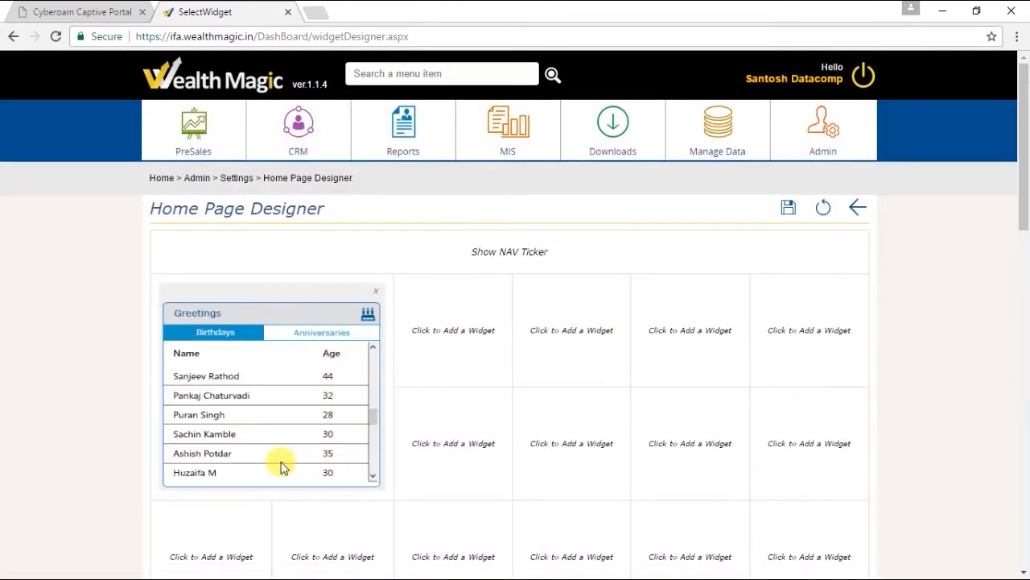
mouse_move(437, 332)
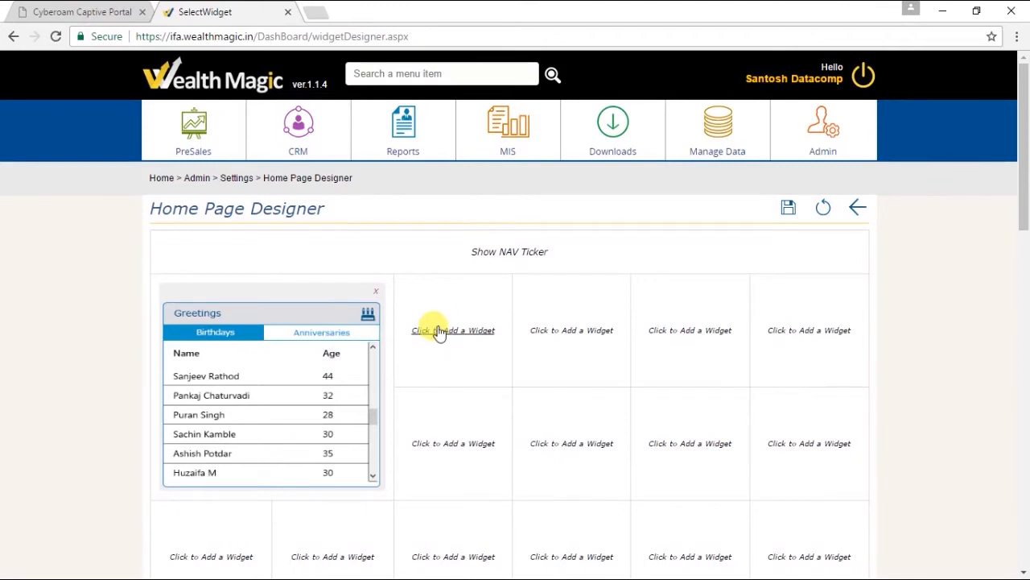
left_click(452, 330)
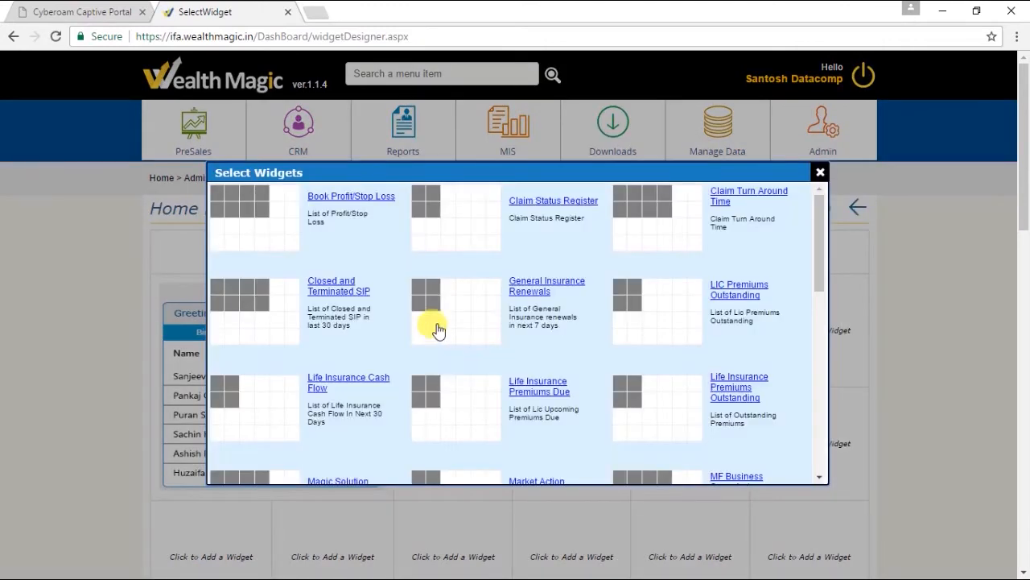
left_click(821, 172)
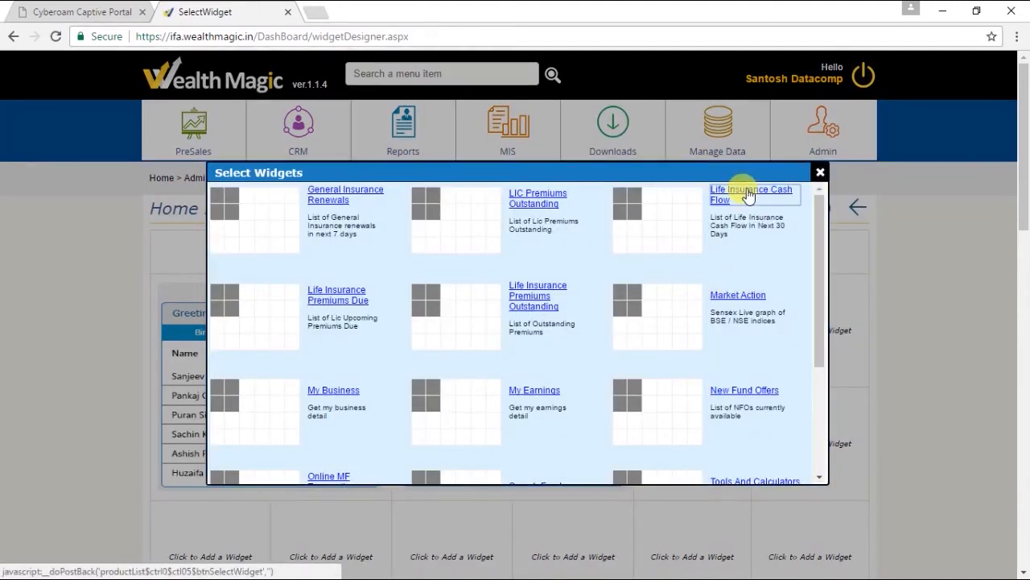
left_click(751, 194)
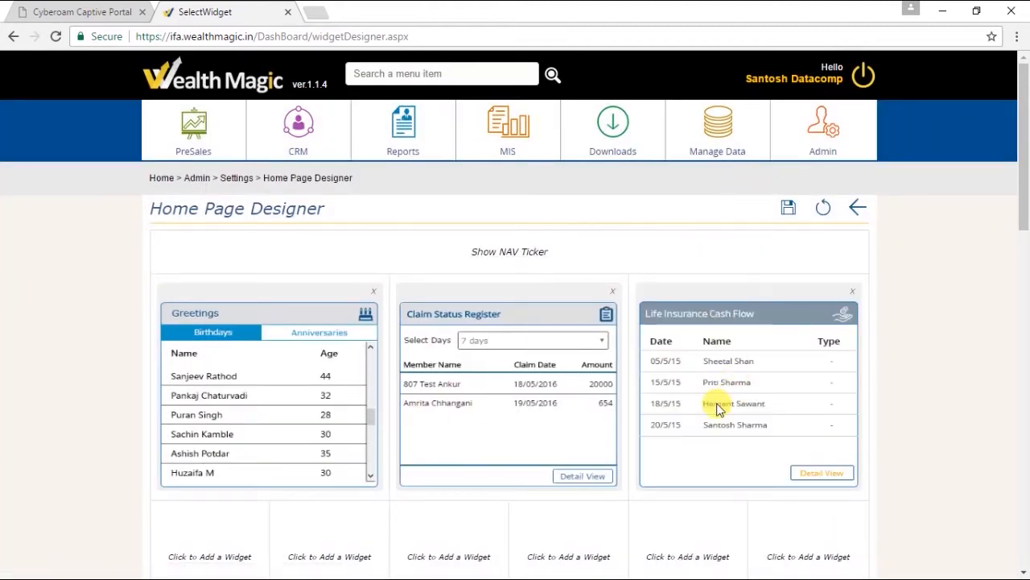
Add the General Insurance Renewals and Magic Solution widgets to the next row's slots
scroll("down", 3)
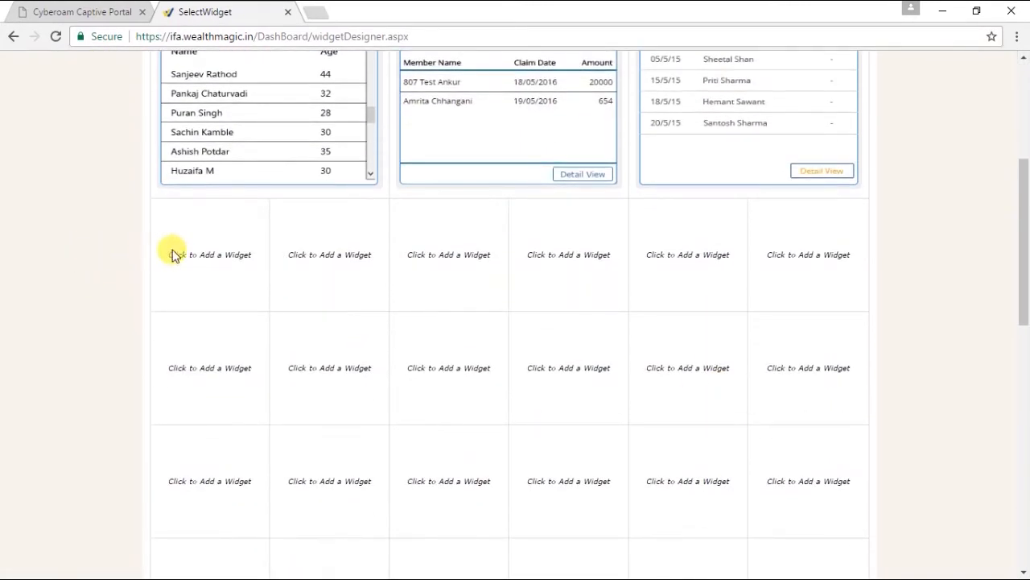
left_click(210, 254)
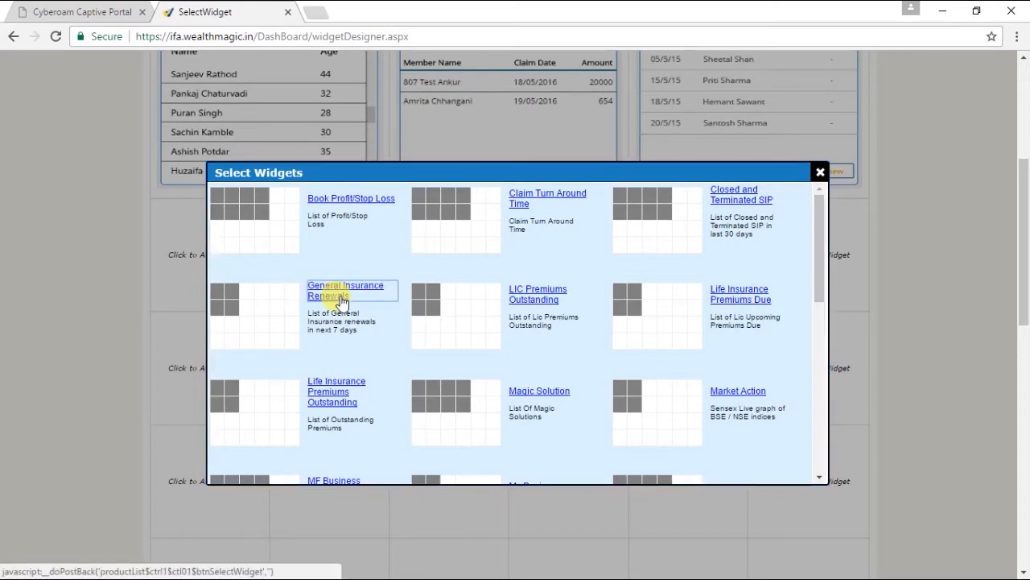
left_click(343, 290)
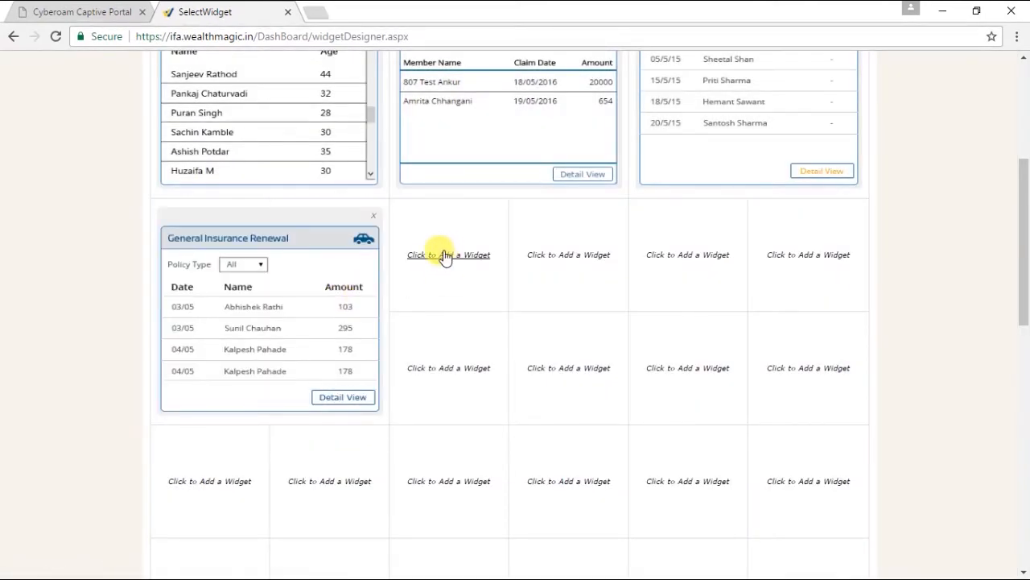
left_click(448, 254)
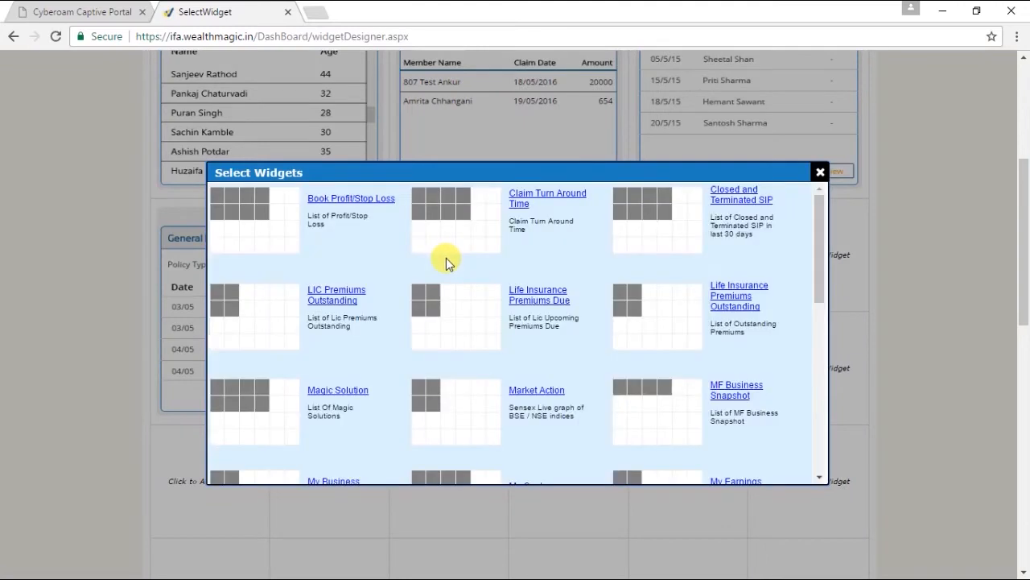
mouse_move(321, 396)
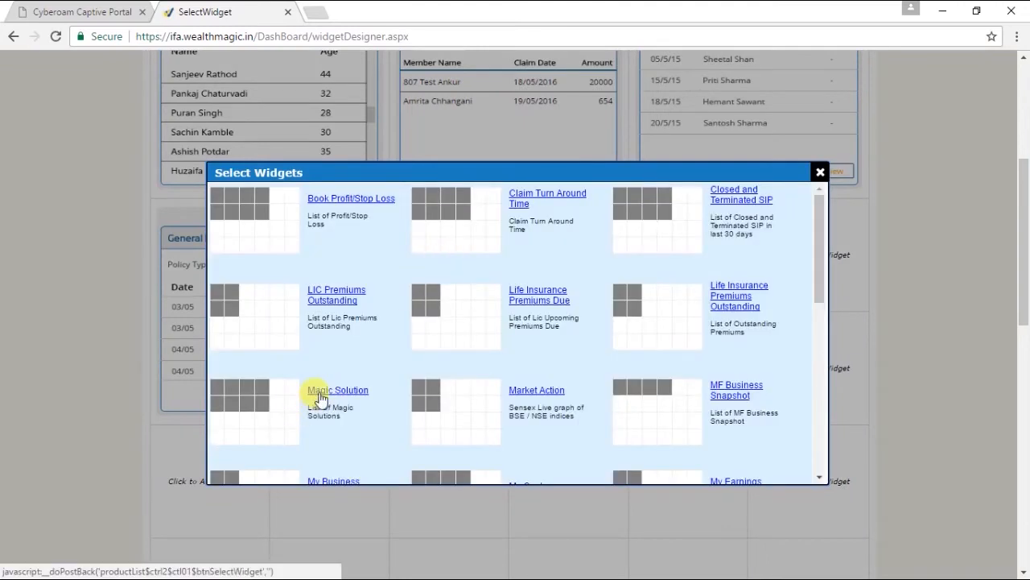
left_click(338, 390)
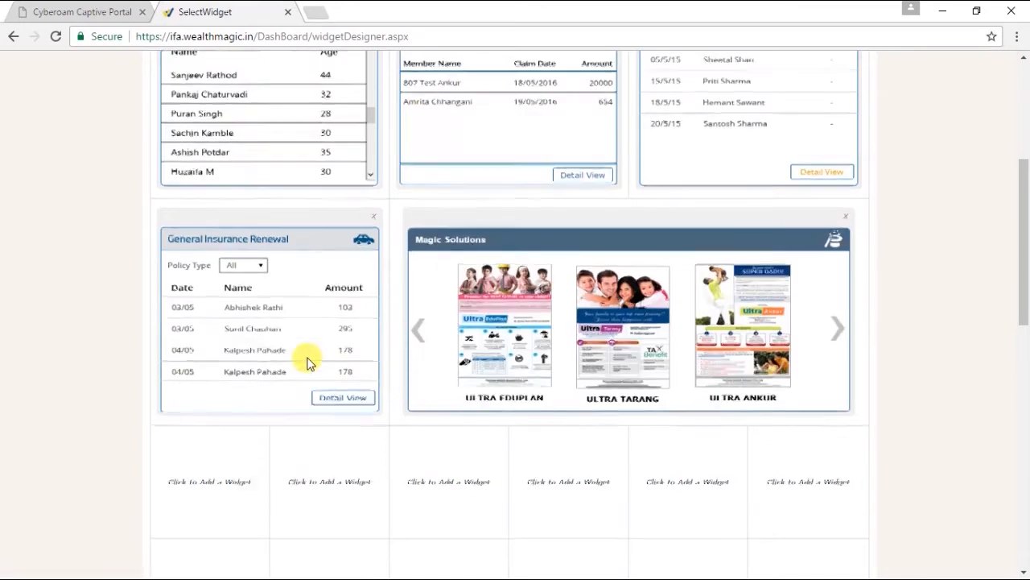
scroll("up", 3)
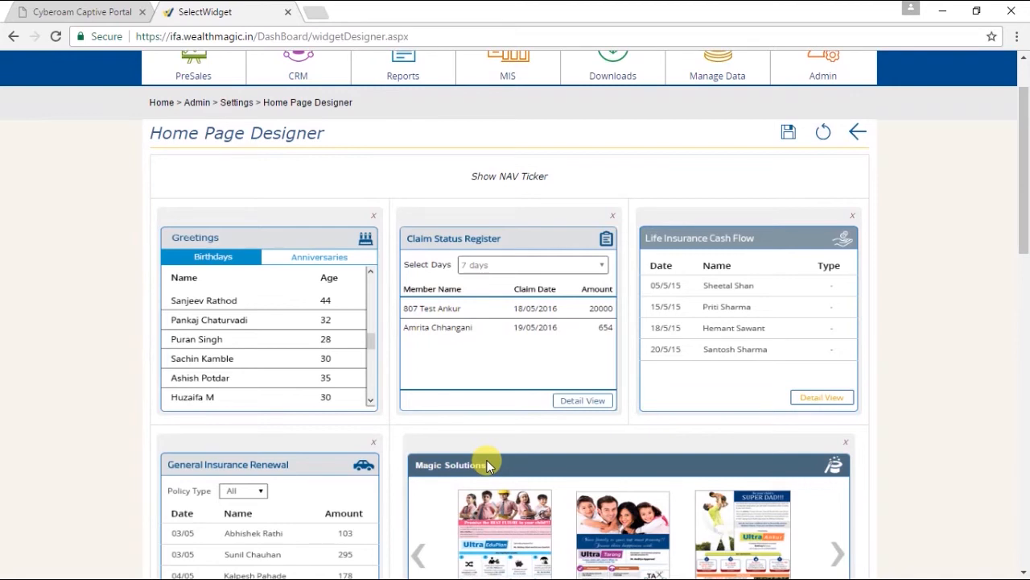
From the home page widget templates list, start a new empty widget template
left_click(821, 129)
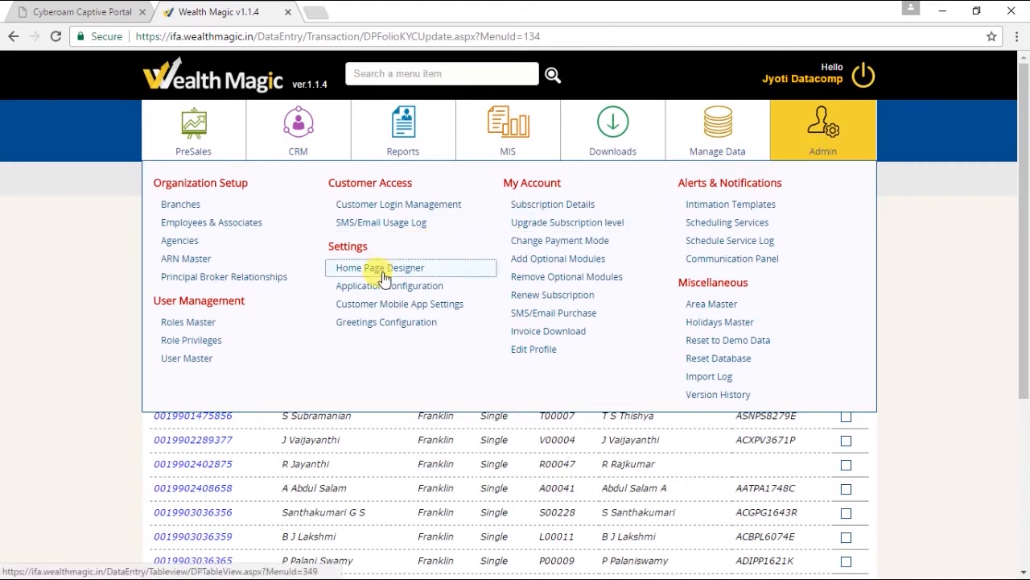
left_click(377, 268)
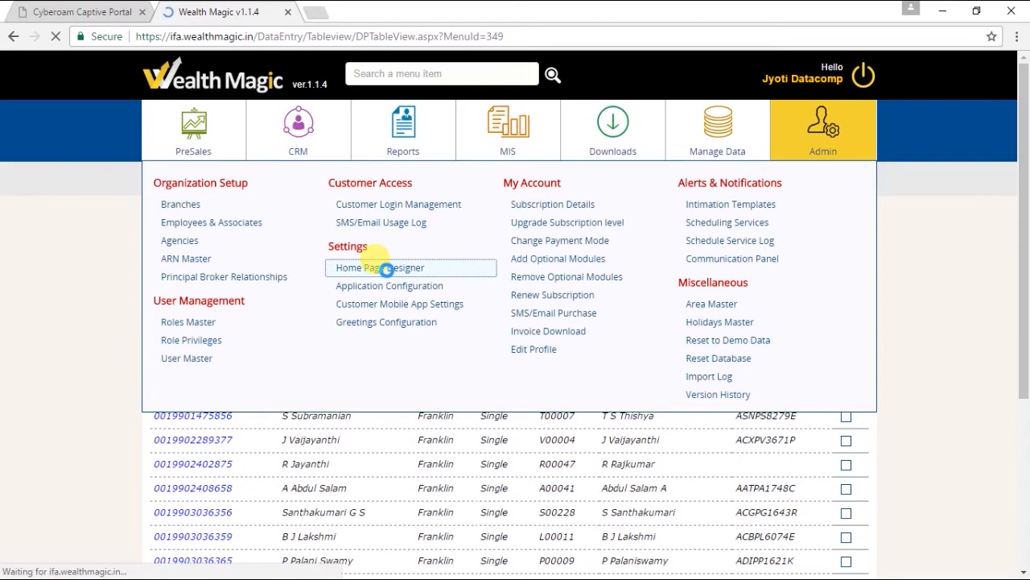
left_click(380, 267)
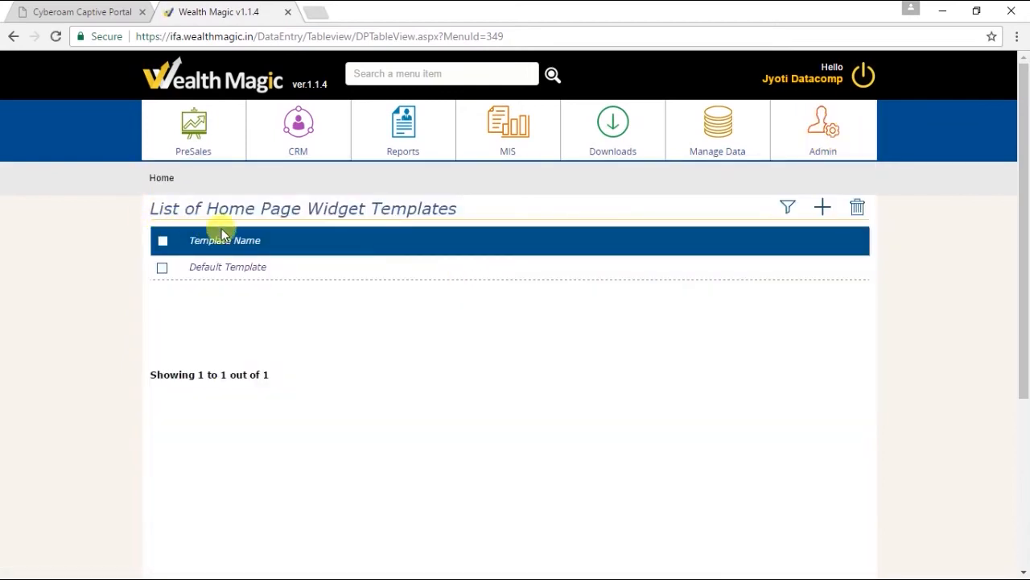
mouse_move(403, 229)
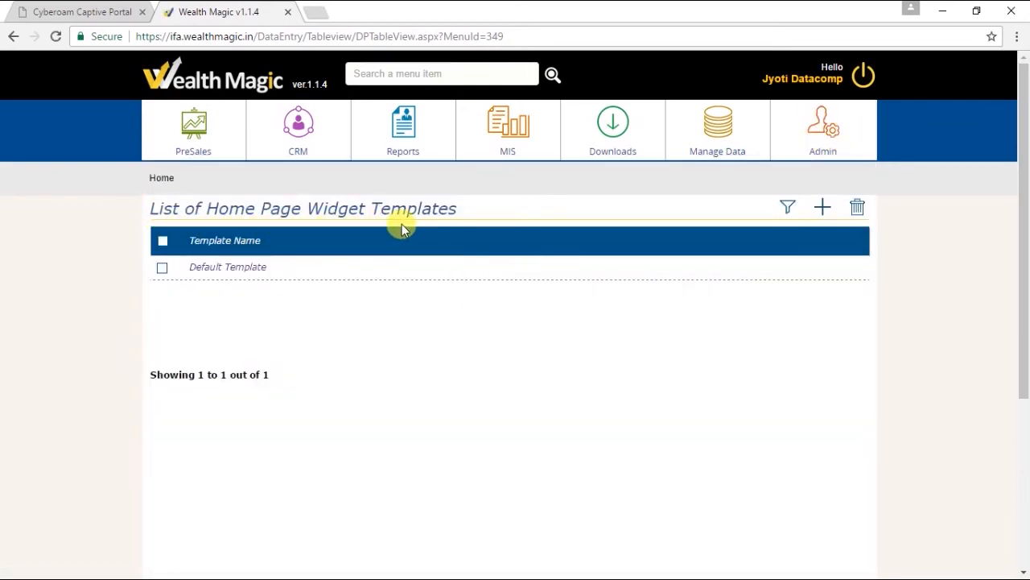
mouse_move(823, 207)
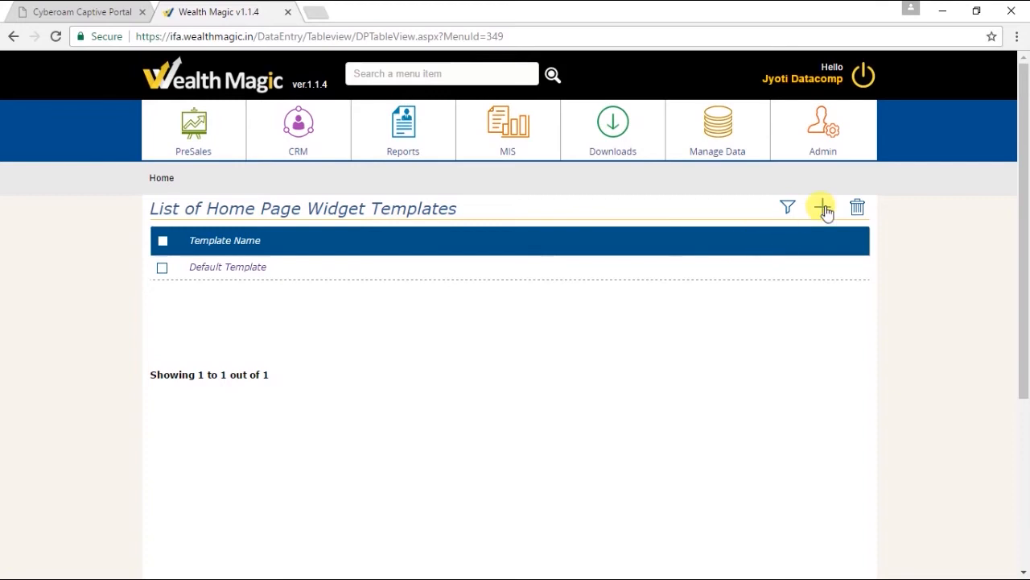
left_click(820, 206)
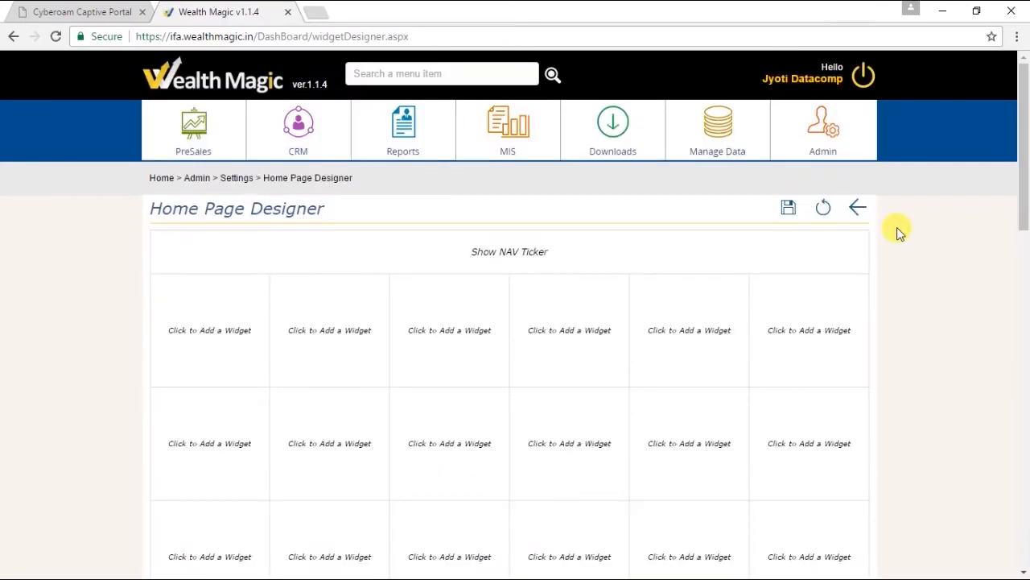
mouse_move(297, 224)
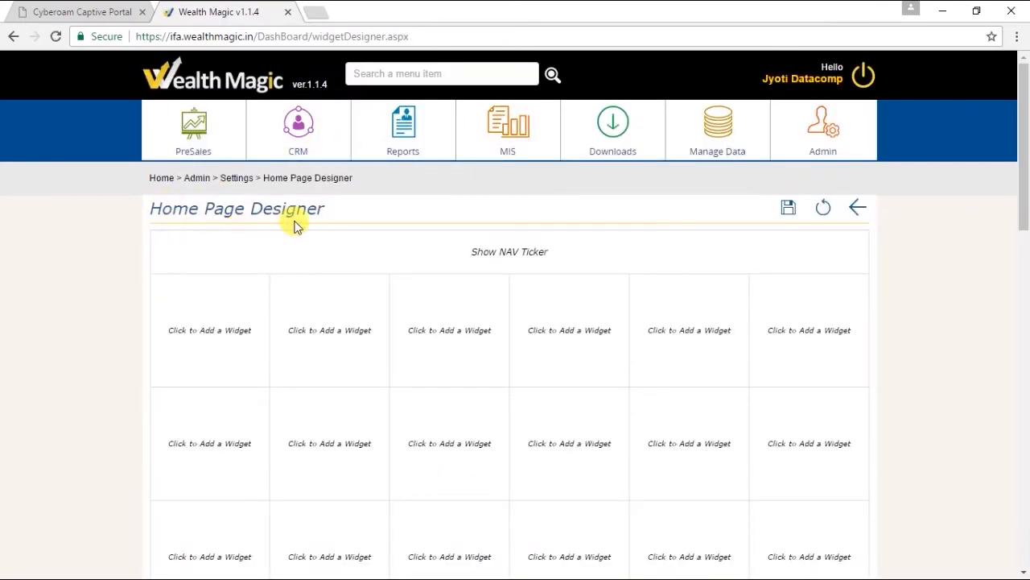
mouse_move(435, 229)
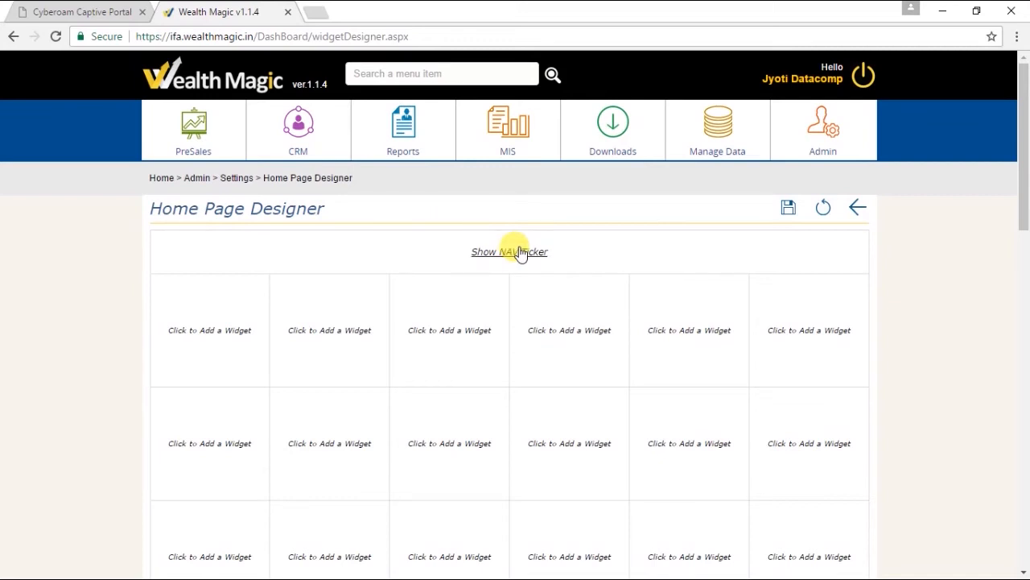
Switch on Show NAV Ticker so the fund NAV strip appears above the grid
left_click(509, 252)
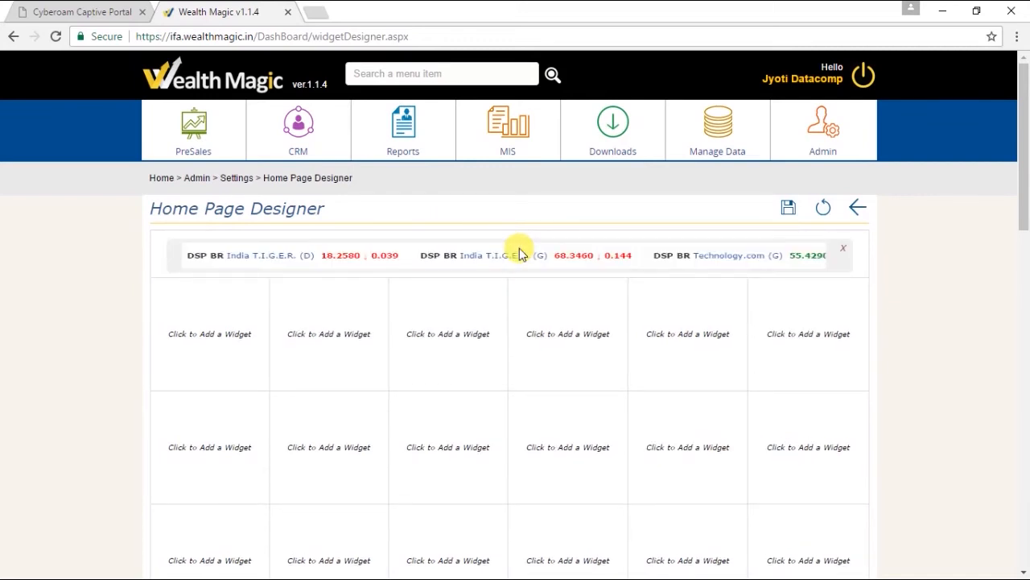
mouse_move(228, 345)
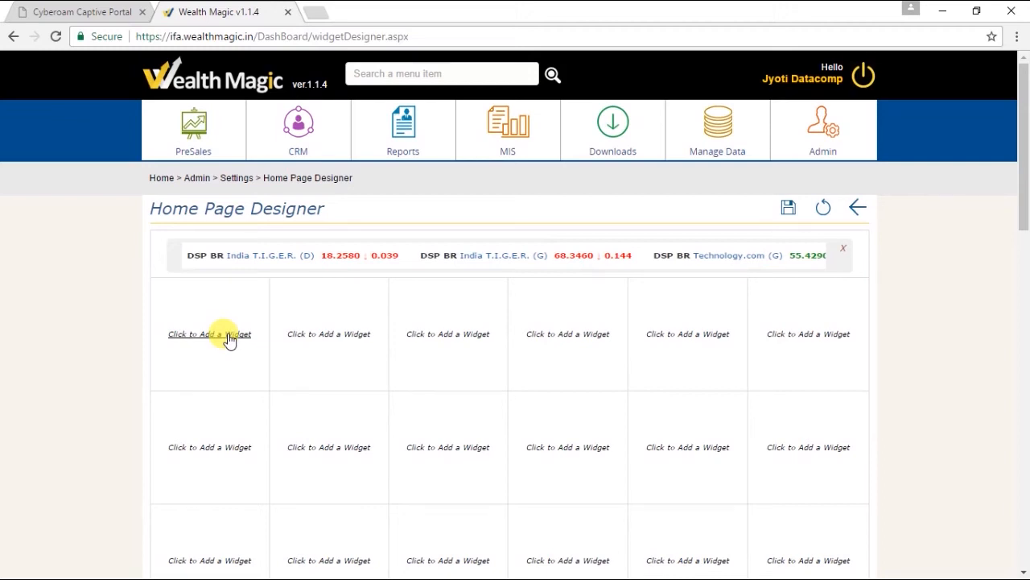
Place Birthday Anniversaries greetings, LIC Premiums Outstanding and Life Insurance Premiums Due in slots one to three
left_click(210, 333)
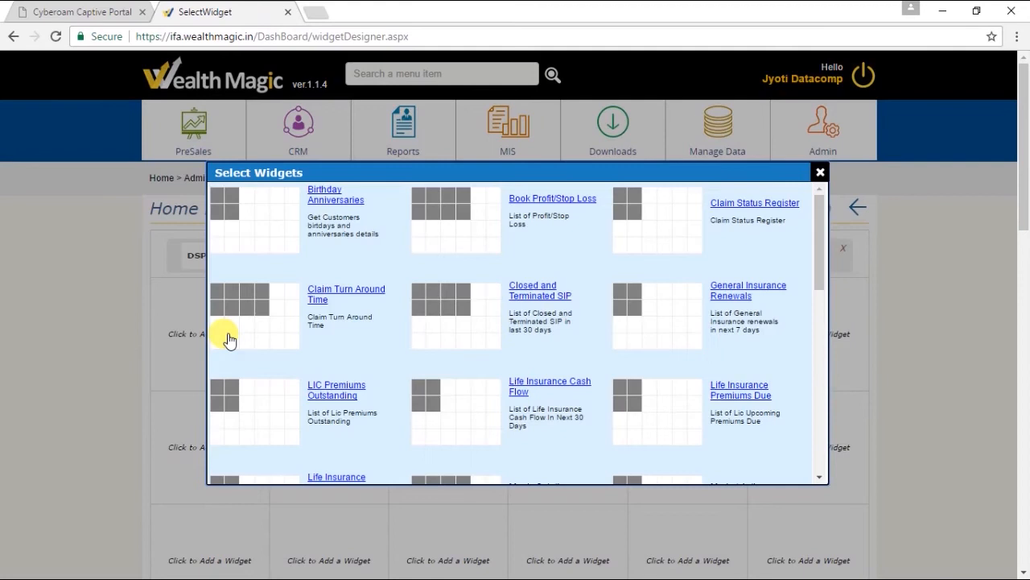
mouse_move(274, 310)
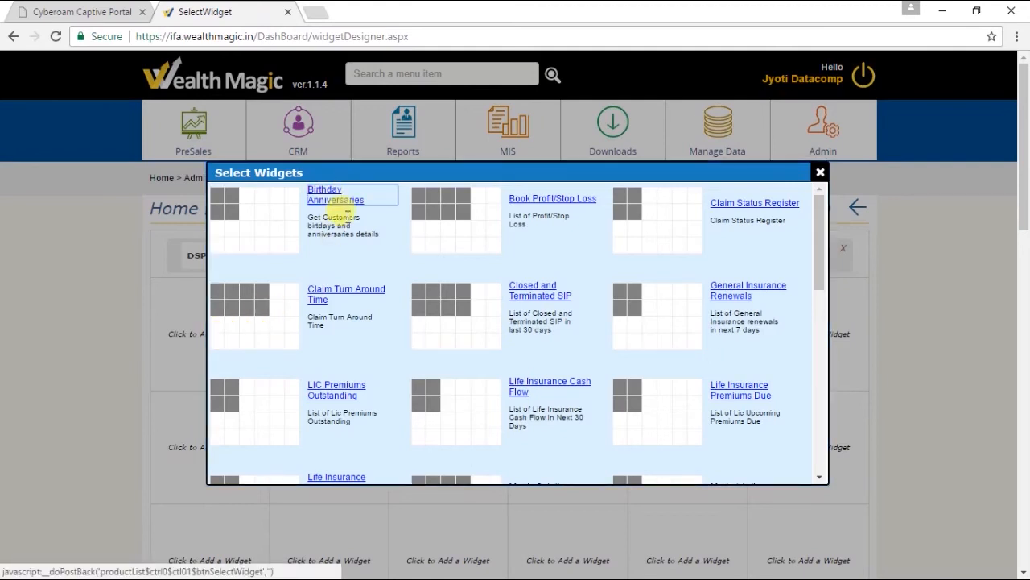
mouse_move(371, 244)
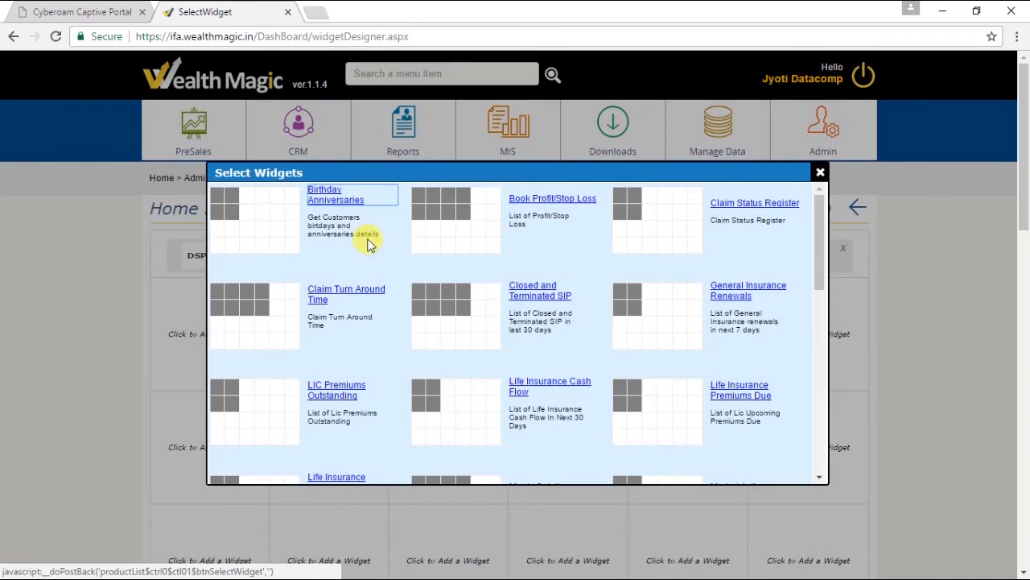
left_click(335, 193)
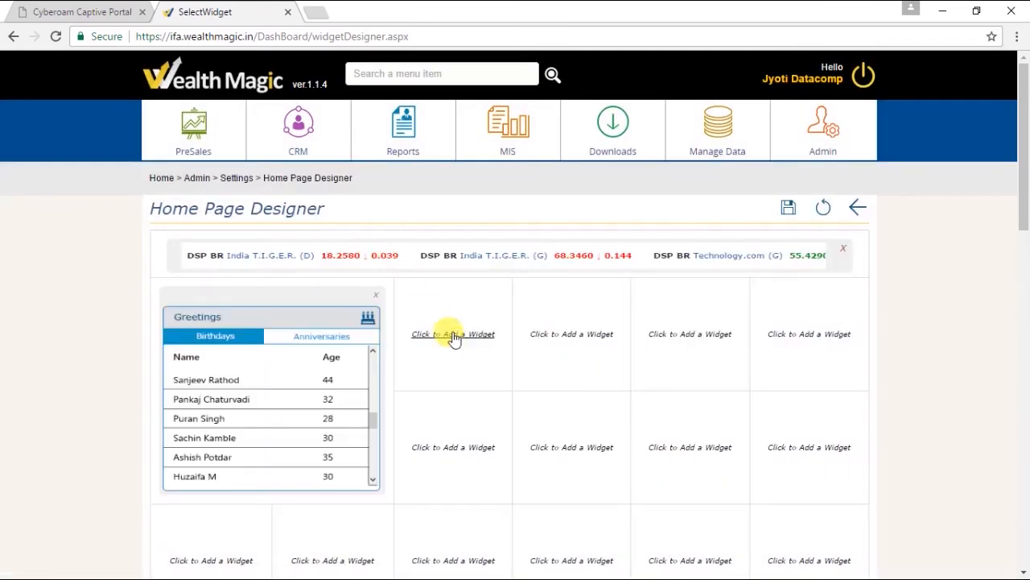
left_click(452, 333)
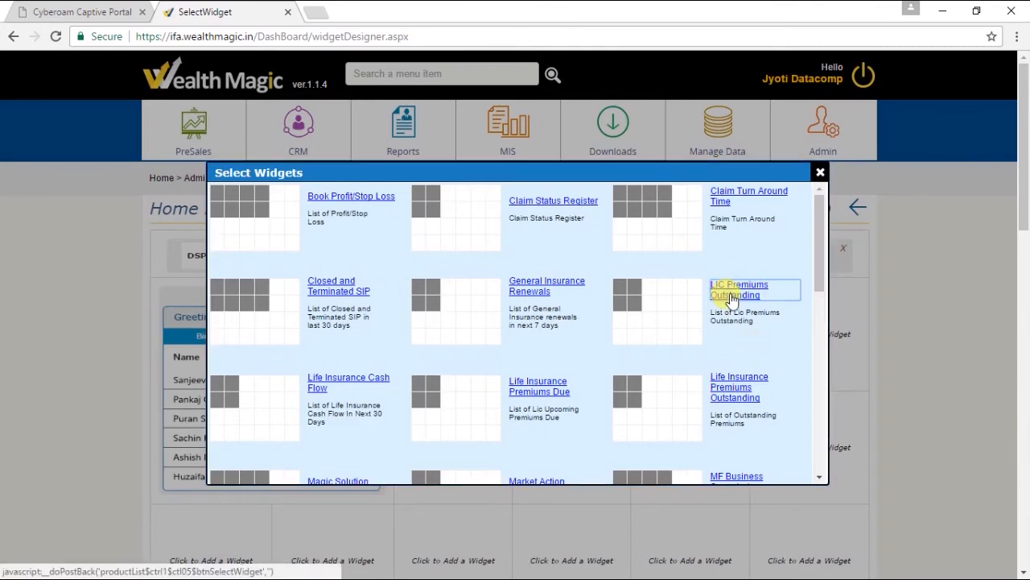
left_click(820, 171)
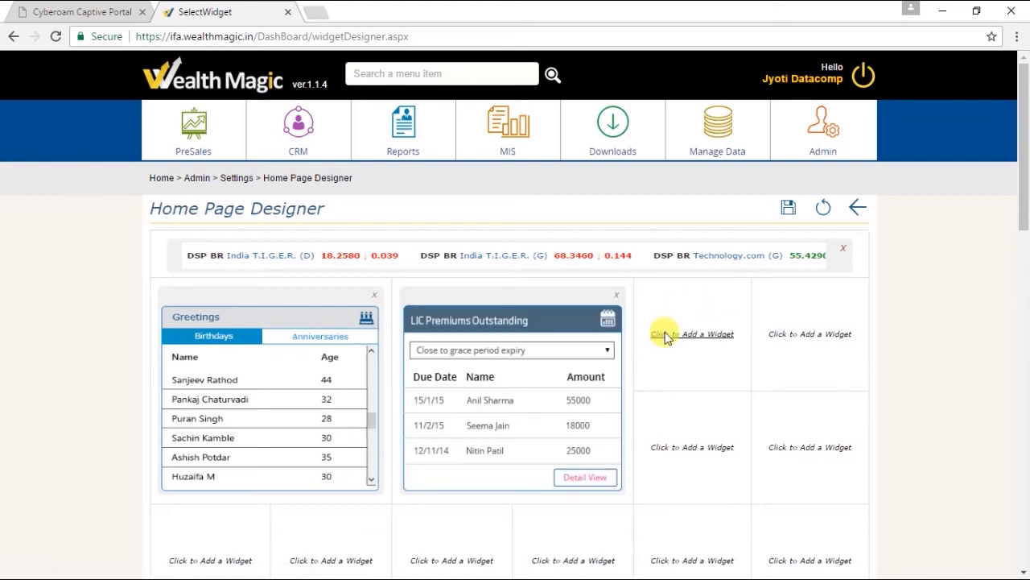
left_click(692, 333)
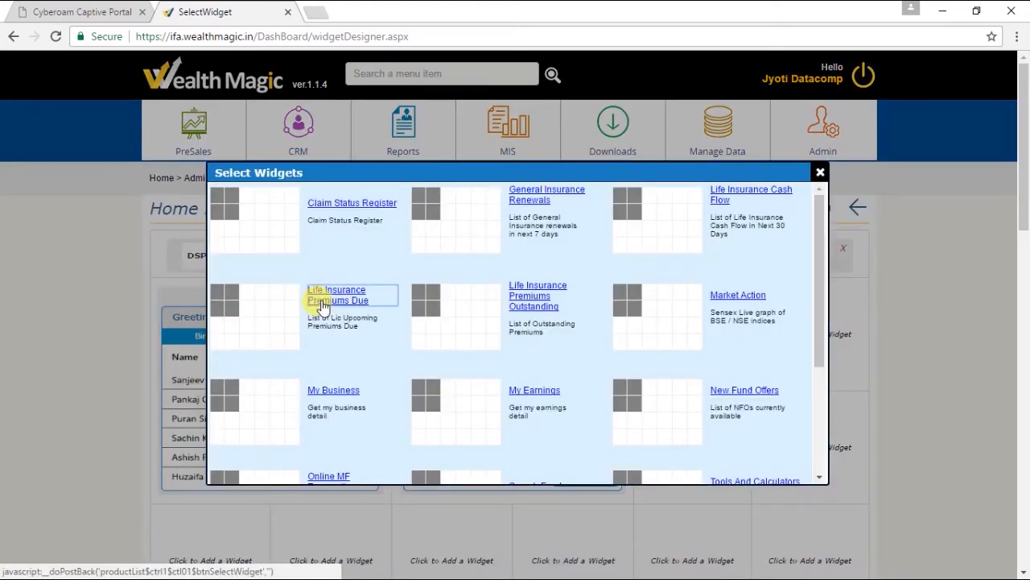
left_click(337, 294)
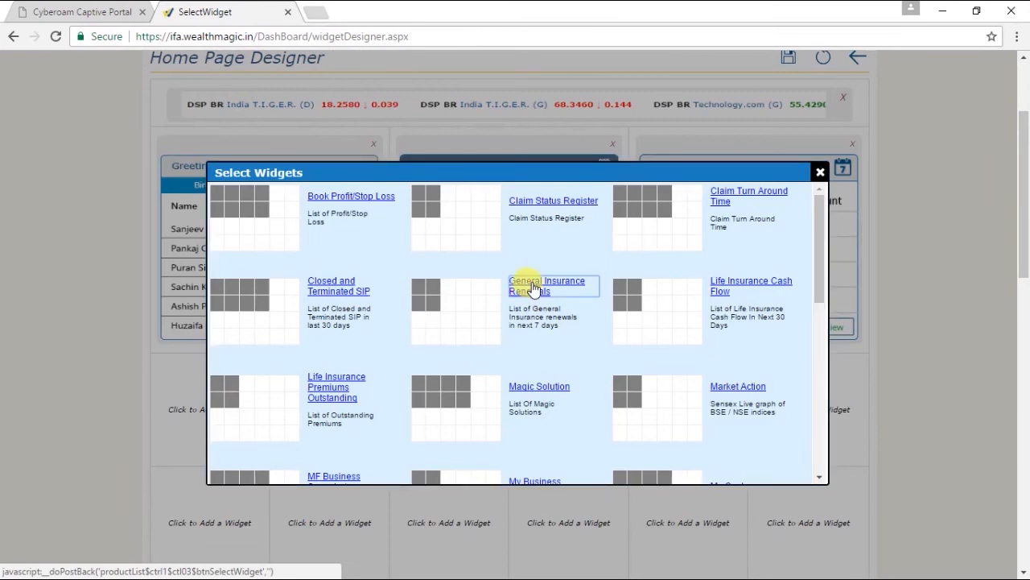
Add General Insurance Renewals and Market Action to the second row and select the next empty slot
left_click(546, 287)
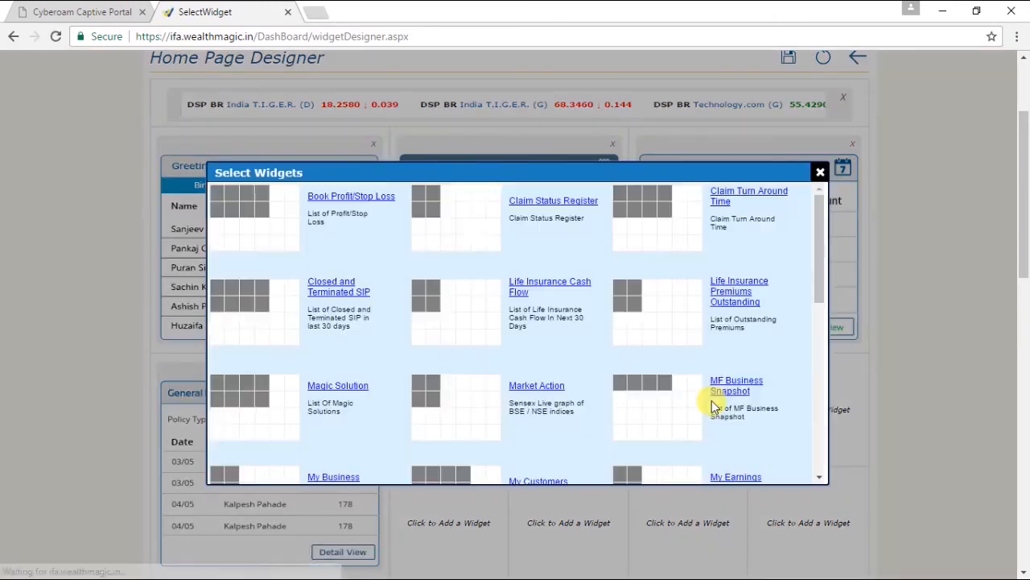
scroll("down", 3)
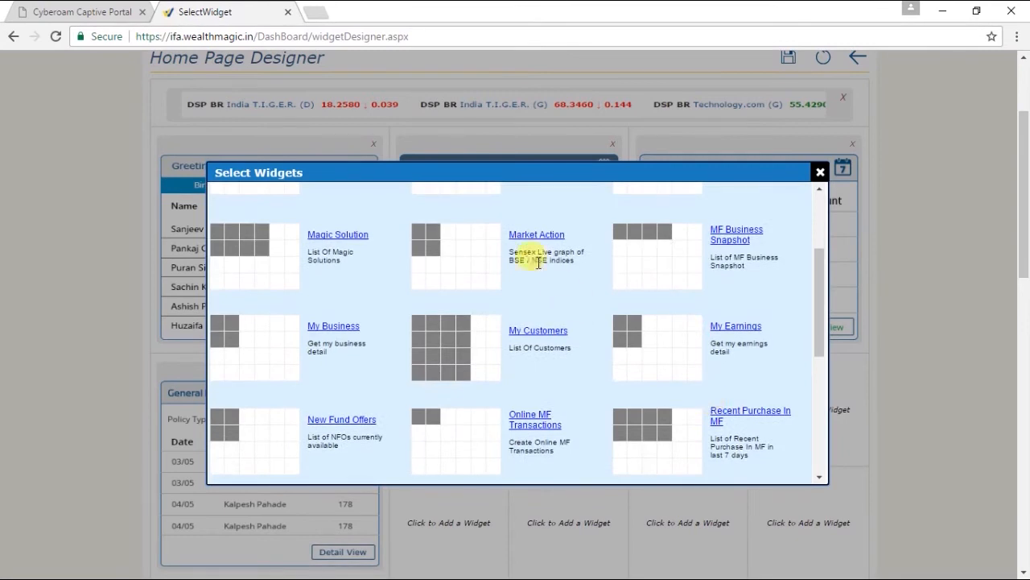
mouse_move(526, 235)
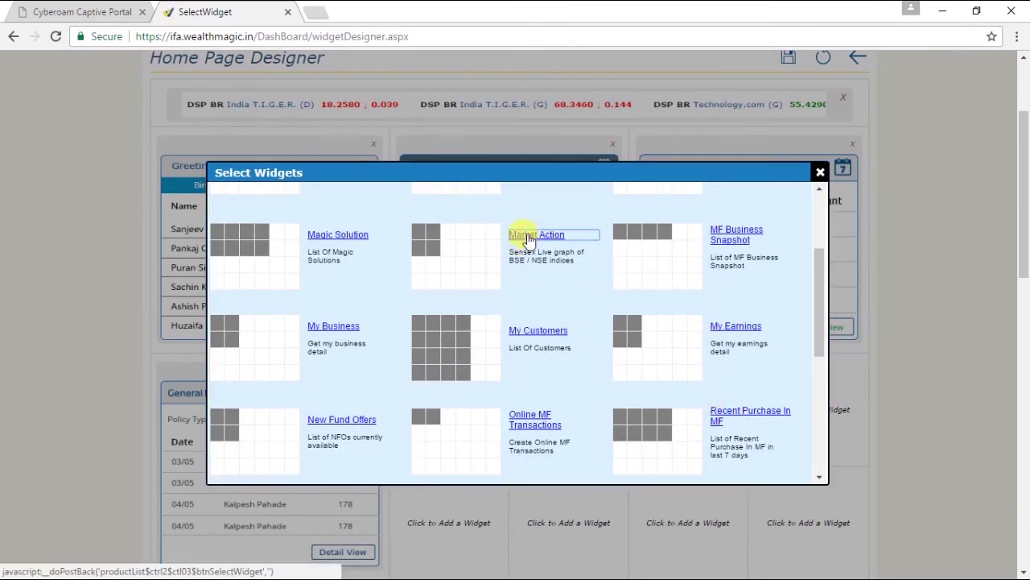
left_click(820, 172)
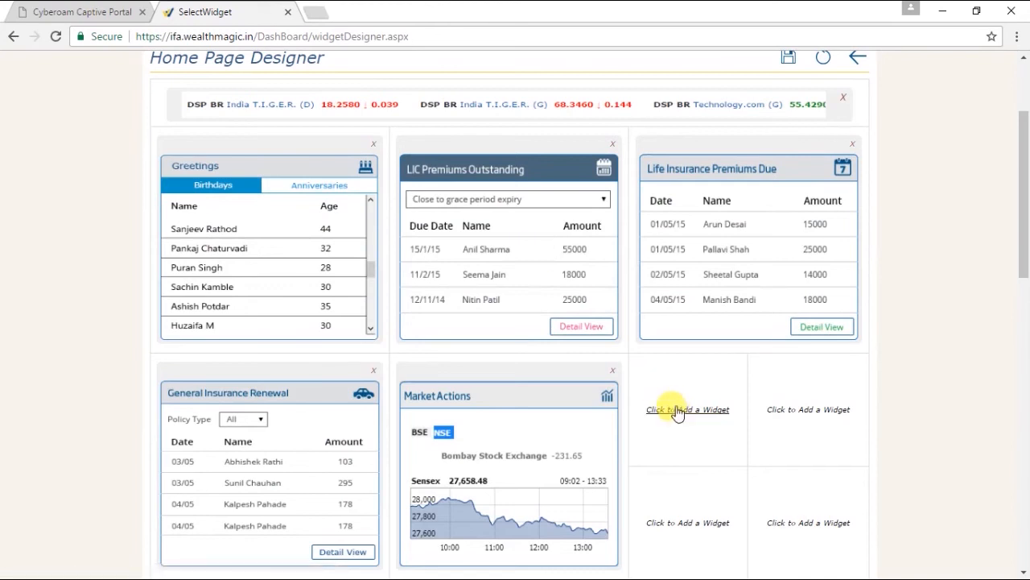
left_click(687, 411)
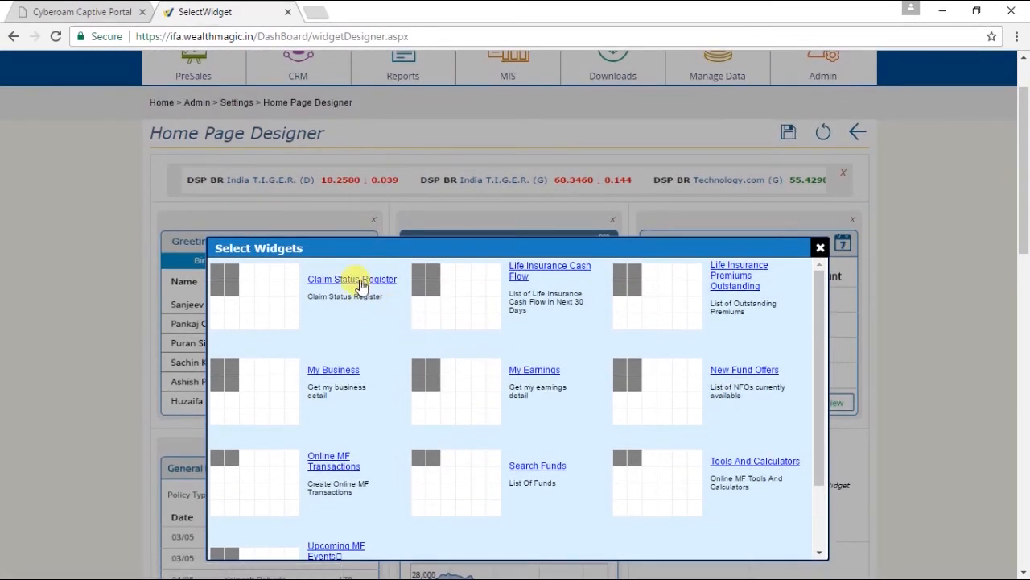
Add Claim Status Register to the second row, then Recent Purchase In MF and Upcoming MF Events in the third row
left_click(351, 278)
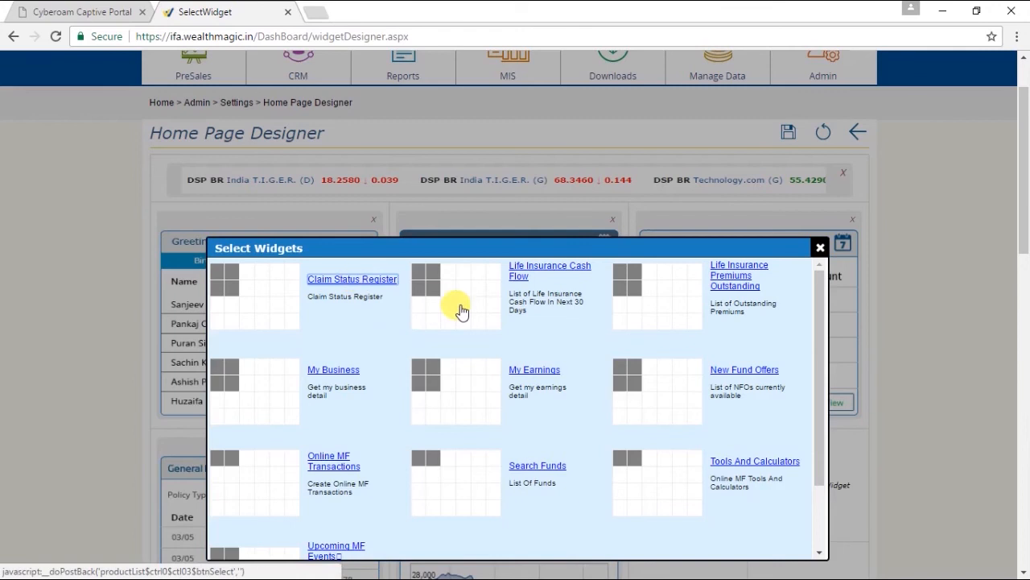
left_click(817, 243)
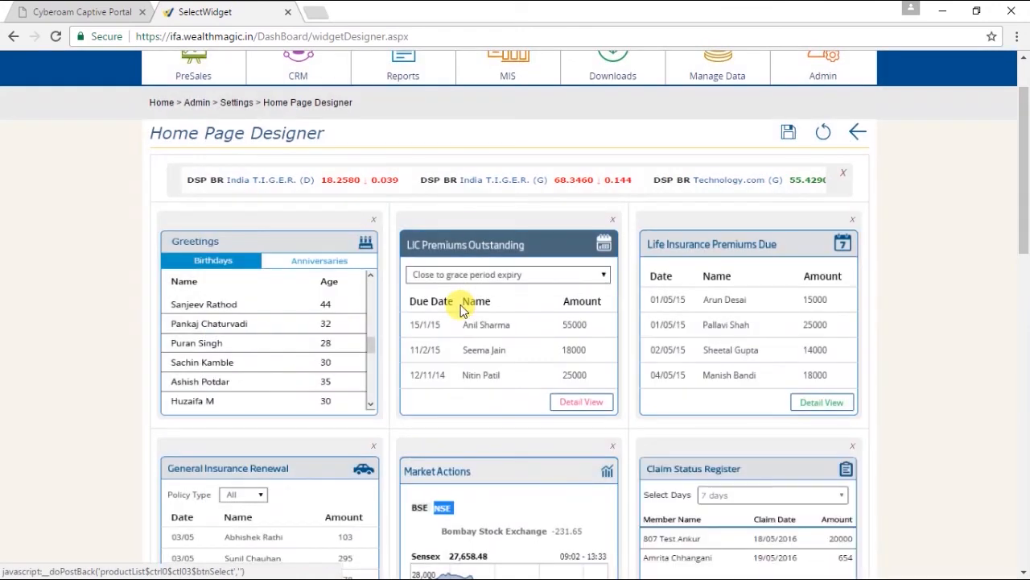
scroll("down", 3)
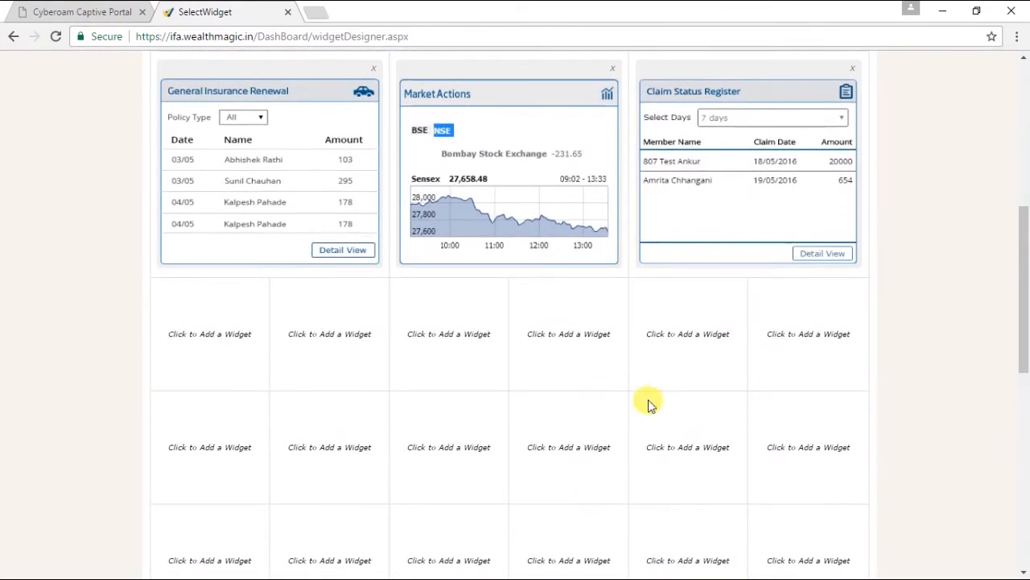
left_click(649, 404)
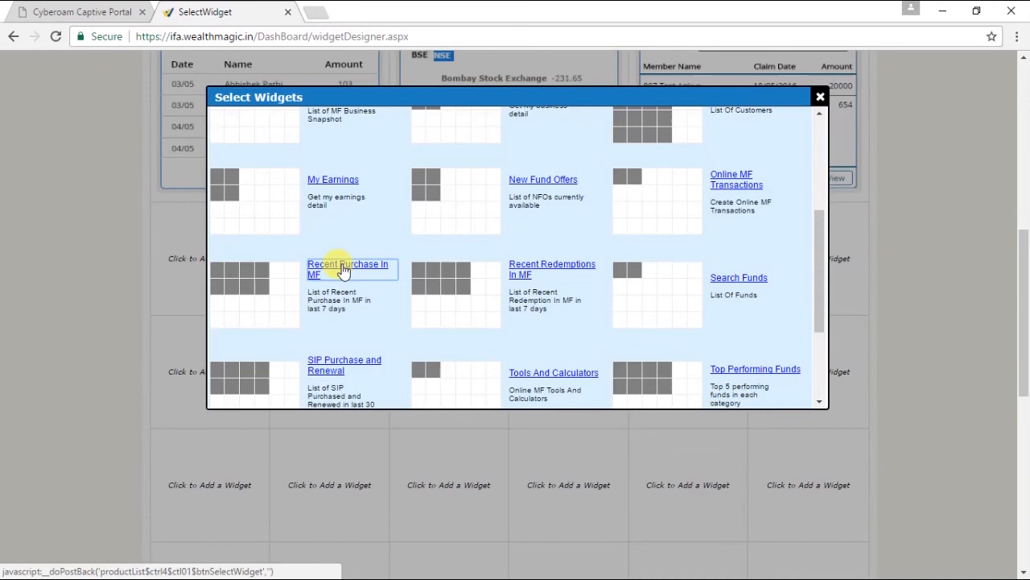
left_click(348, 269)
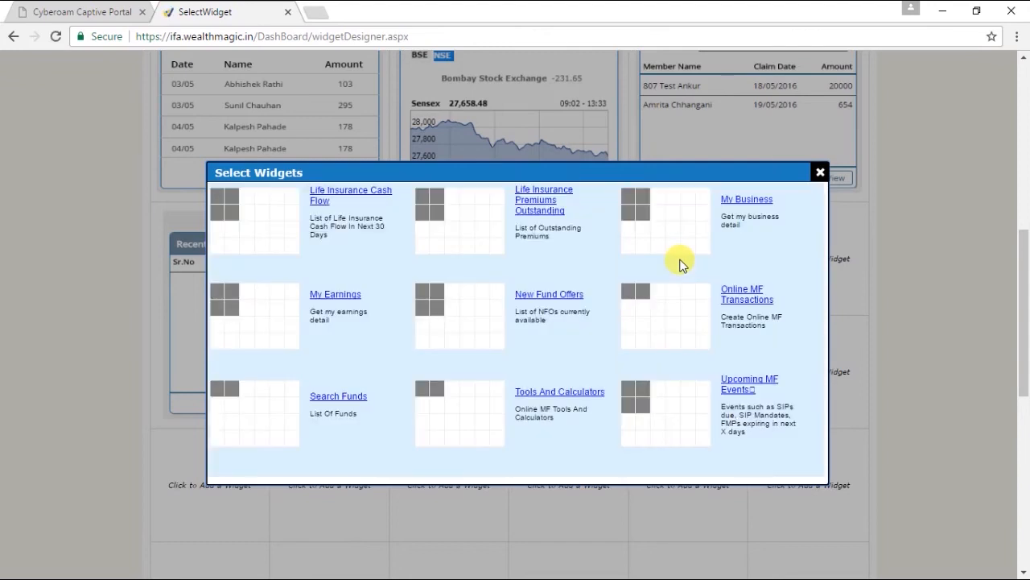
mouse_move(760, 395)
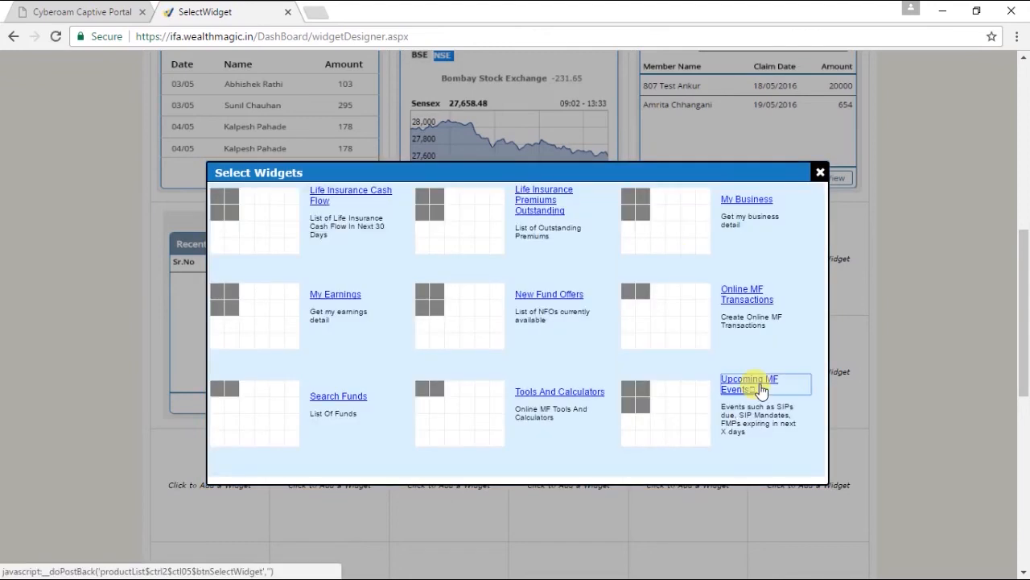
left_click(746, 384)
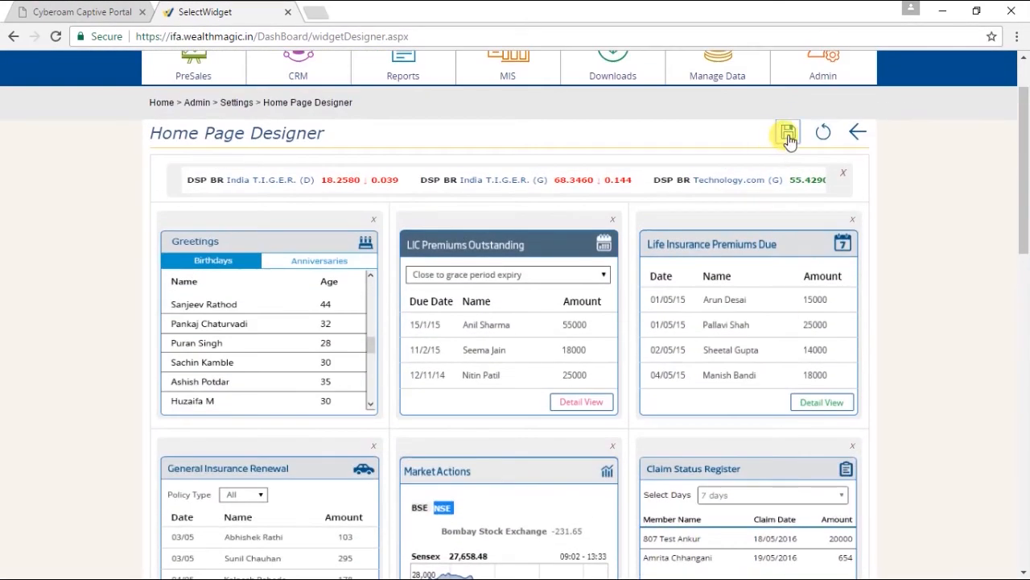
Save the layout as a template named 'Office Team'
left_click(789, 132)
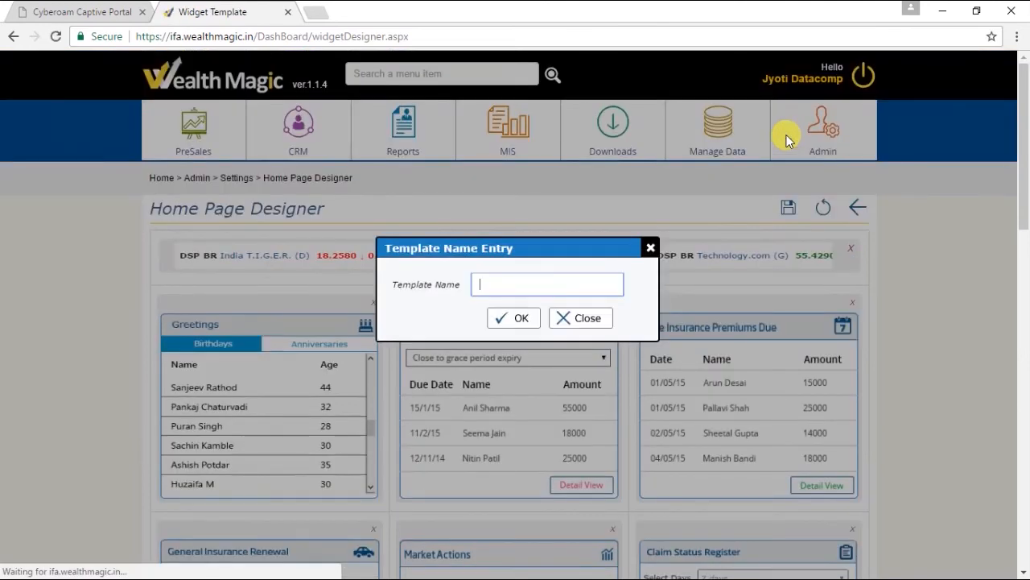
mouse_move(483, 271)
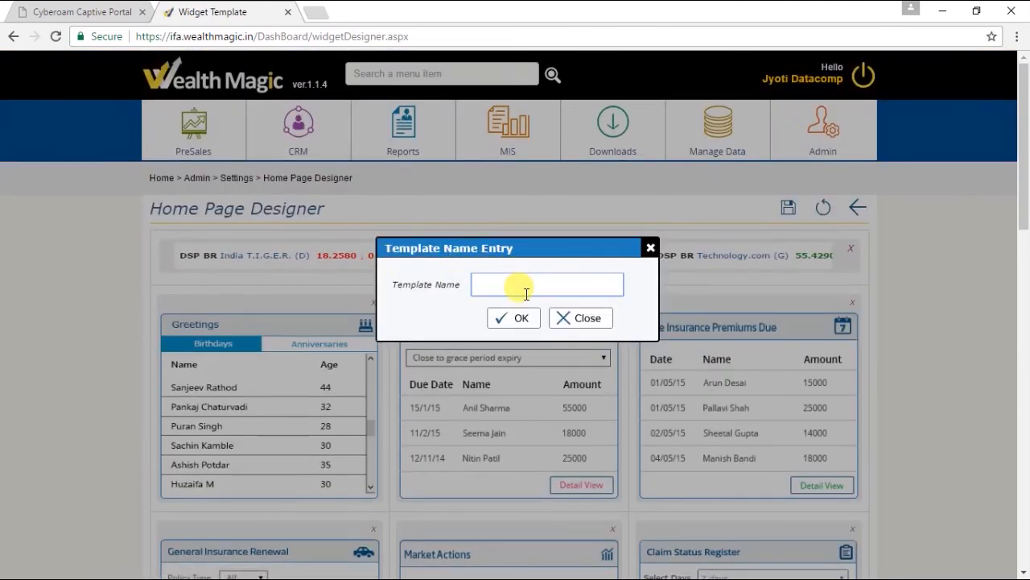
type("C")
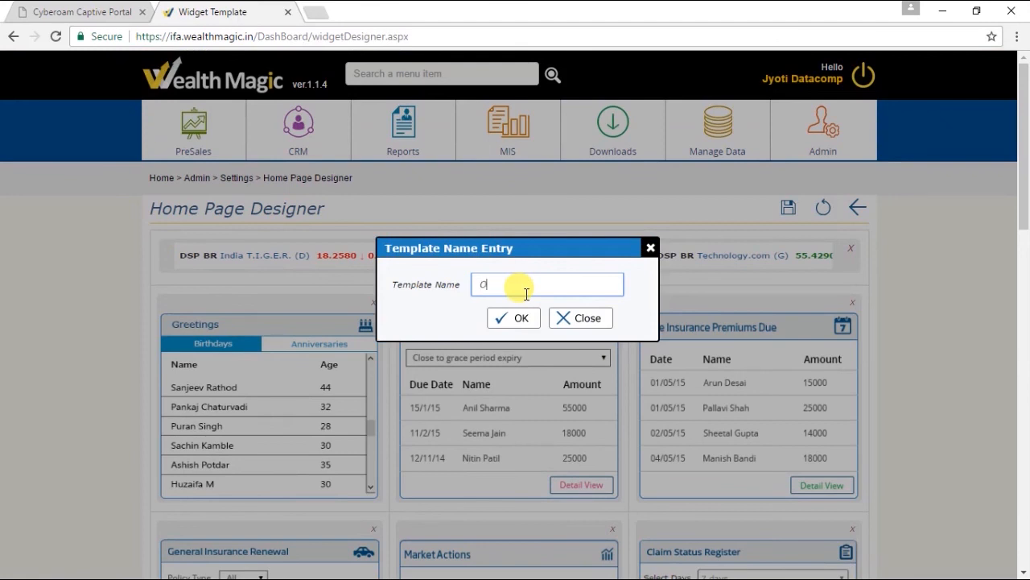
type("Office Team")
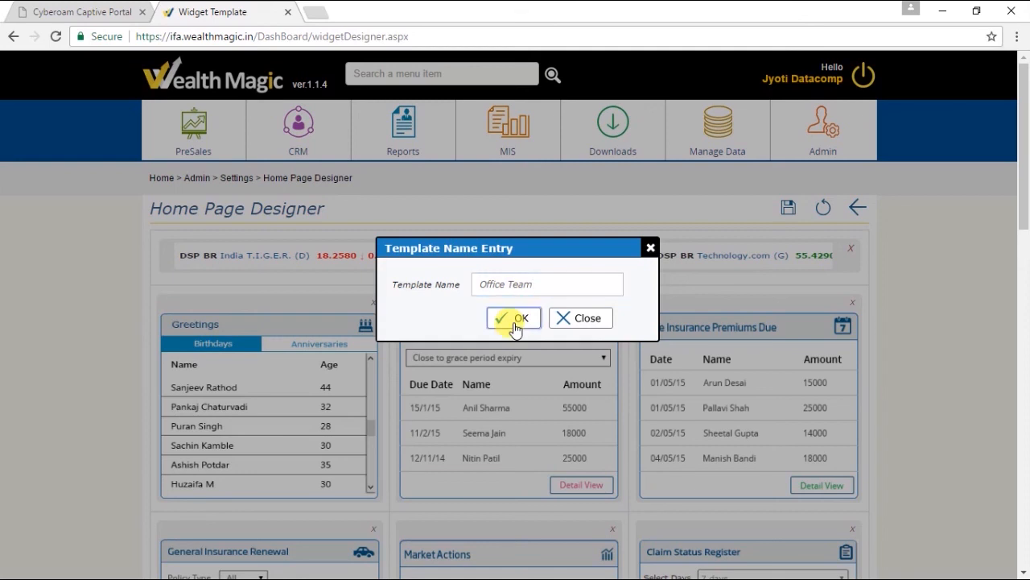
left_click(513, 317)
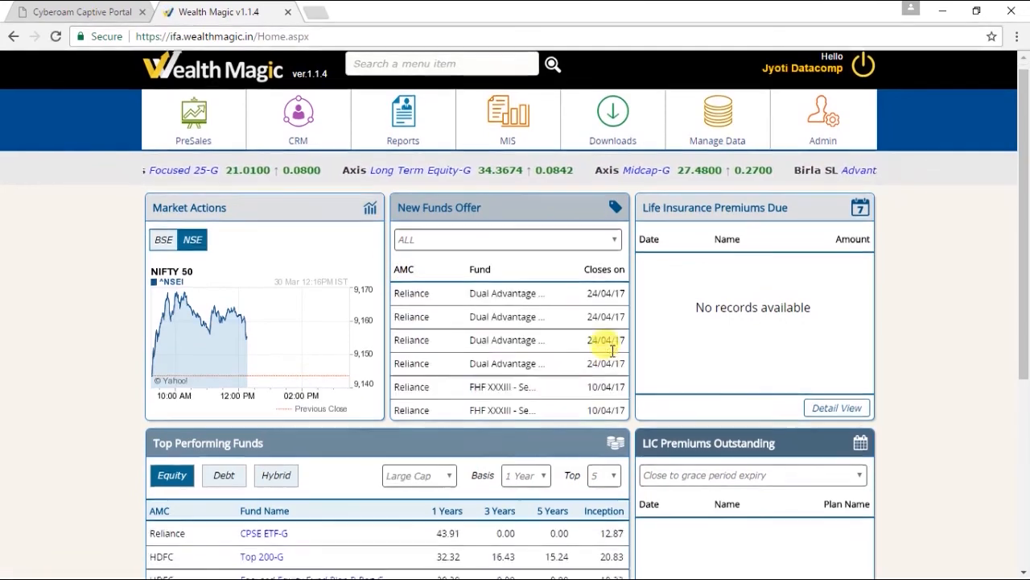
scroll("down", 3)
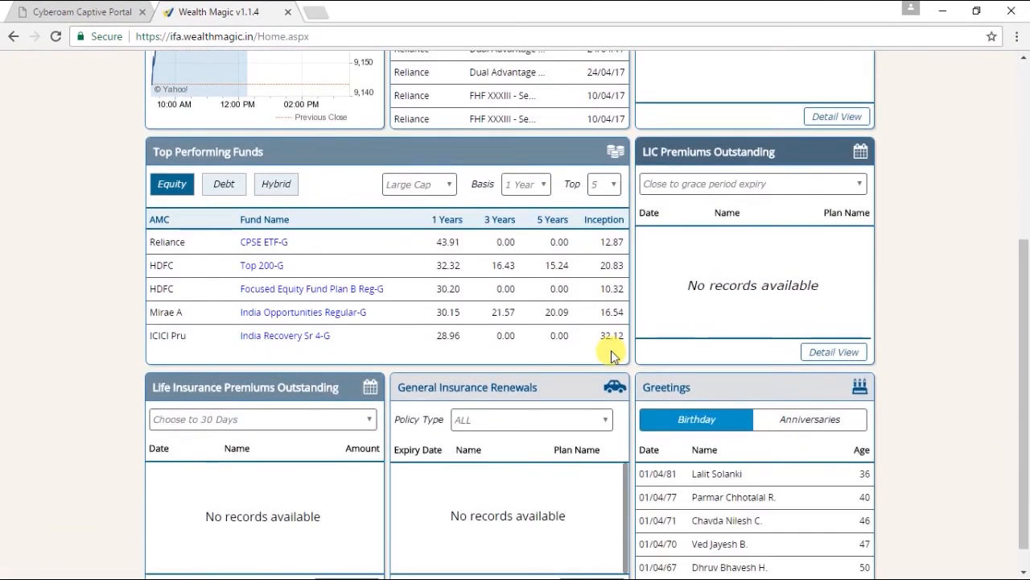
scroll("up", 3)
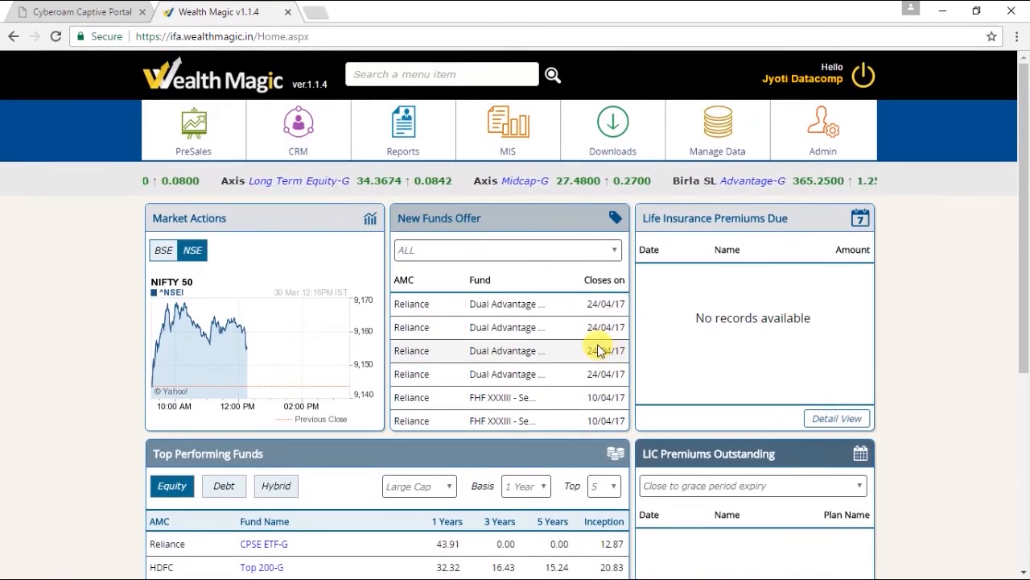